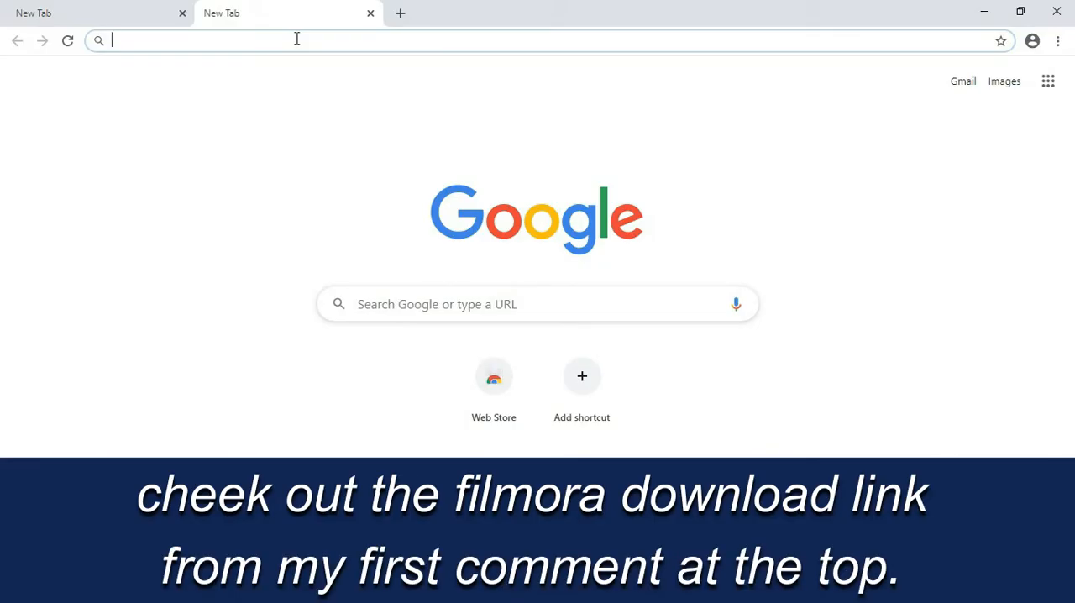
- Load the MediaFire page for FILMORA_TO_UPLOAD_-_Copy.rar in Chrome
type("http://www.mediafire.com/file/ktp3s8bh8zbka7i/FILMORA_TO_UPLOAD_-_Copy.rar/file")
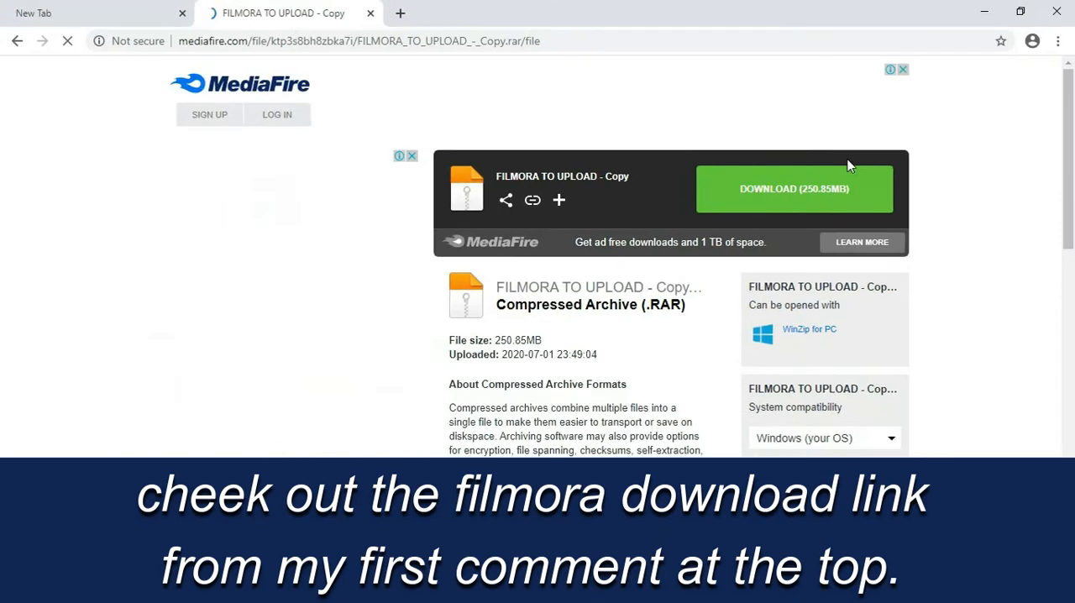
- Start the Filmora archive download and show the partial file in its folder
left_click(793, 188)
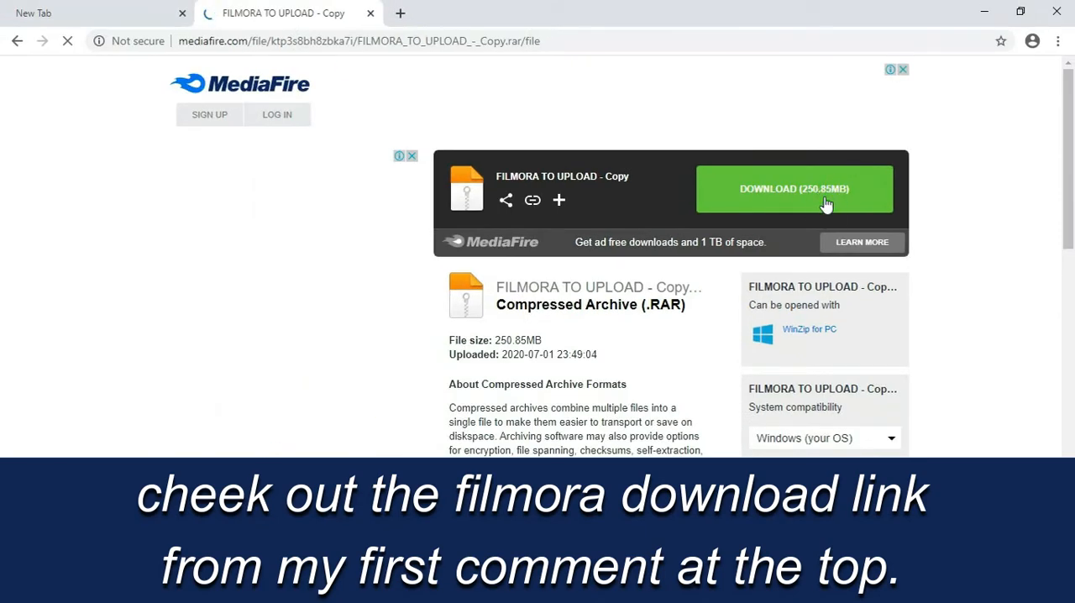
left_click(794, 188)
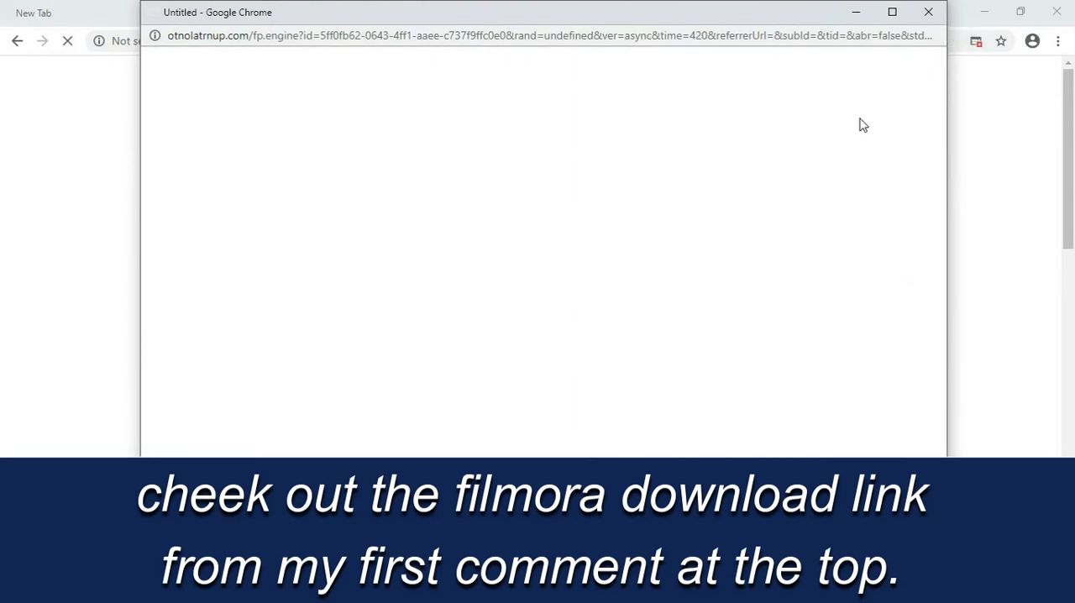
mouse_move(424, 129)
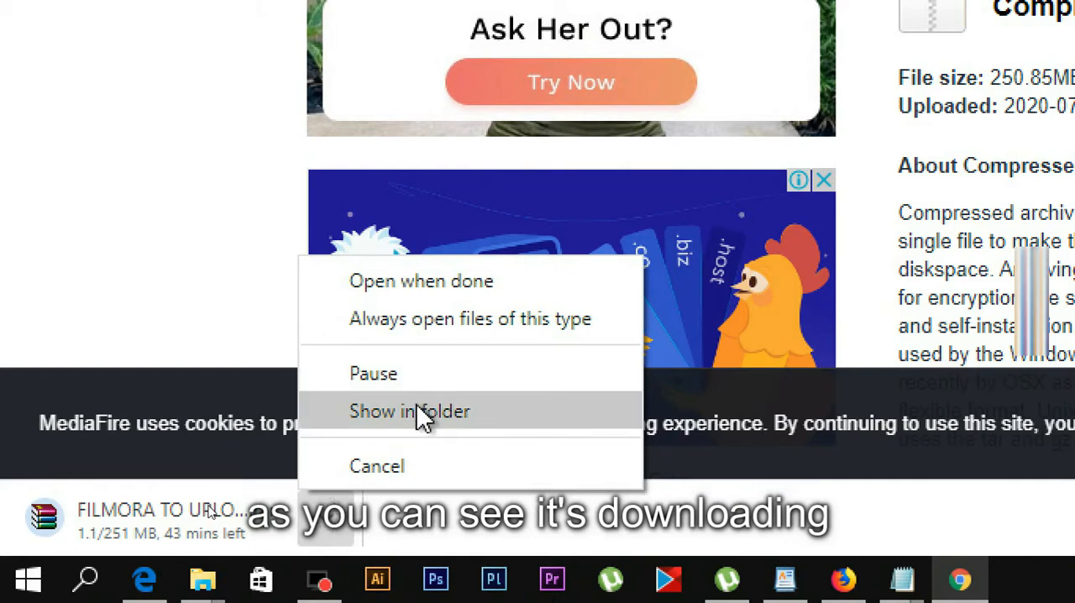
left_click(409, 411)
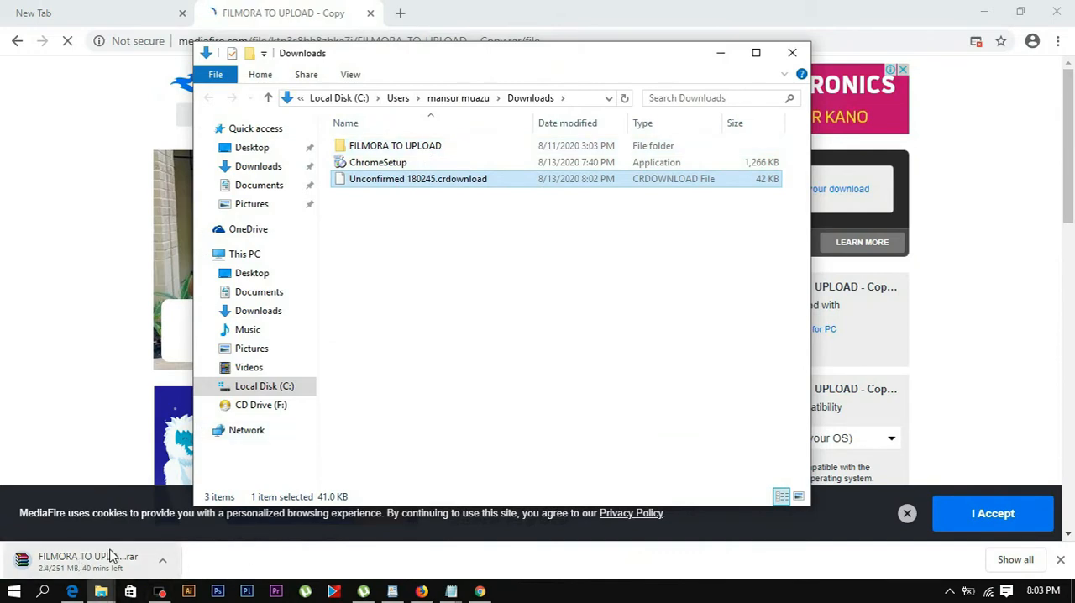
- Cancel the browser download and enter the FILMORA TO UPLOAD folder in Downloads
left_click(162, 560)
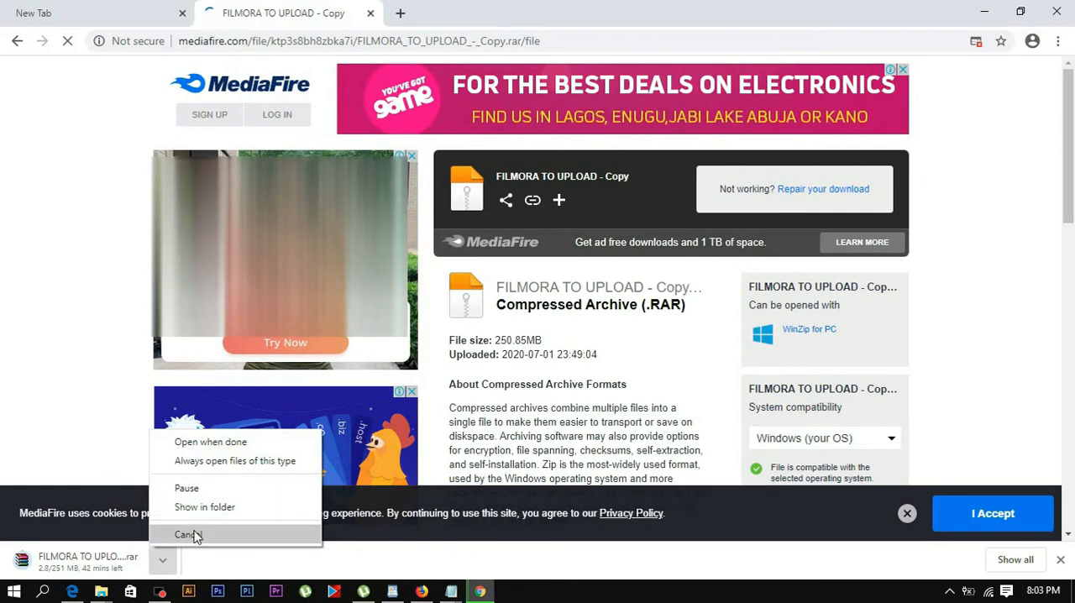
left_click(187, 534)
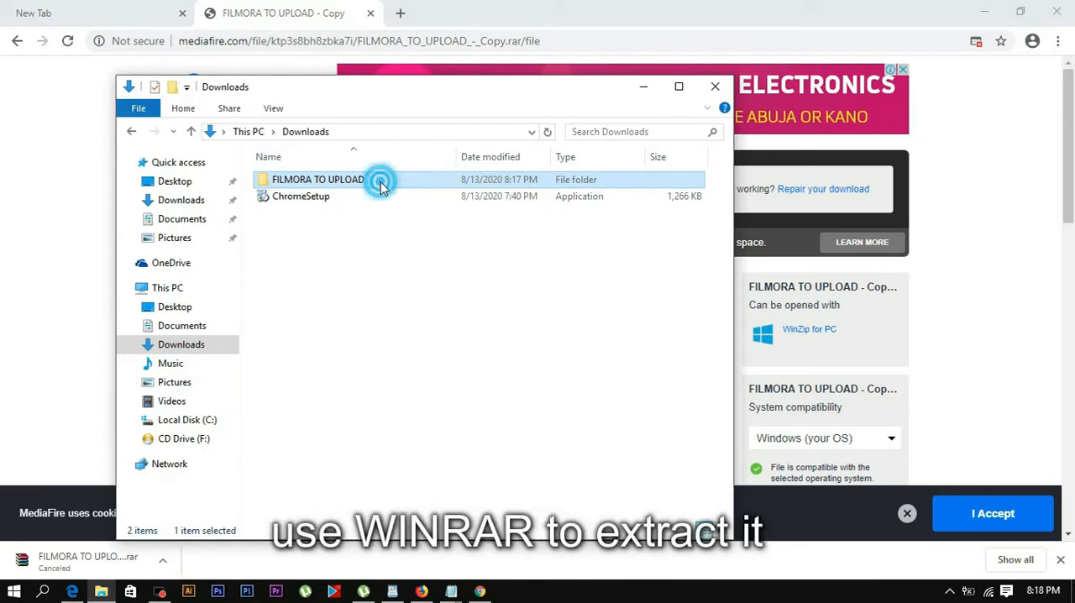
double_click(318, 179)
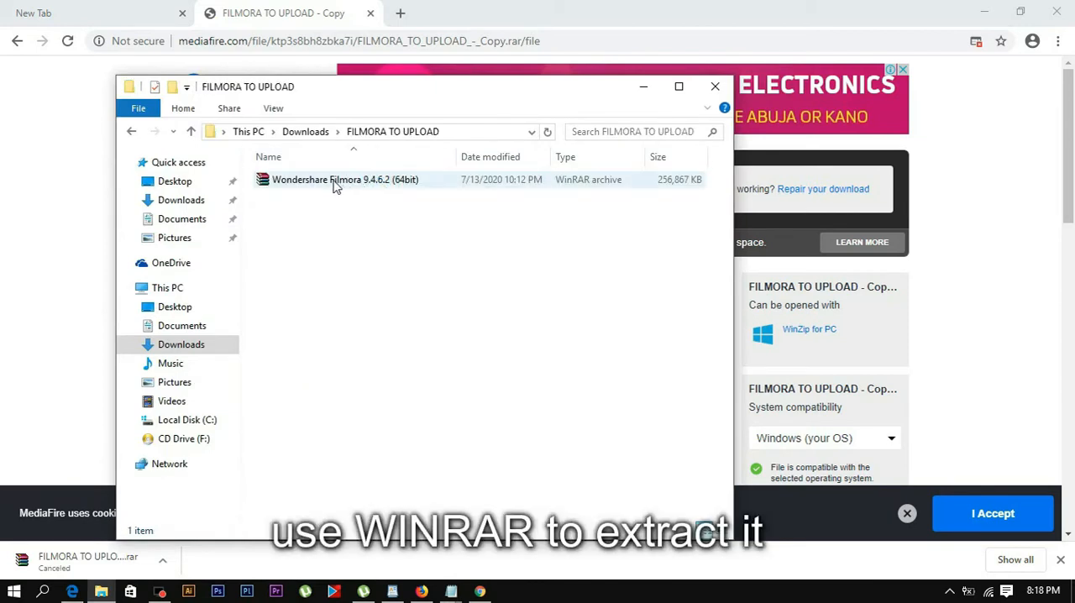
mouse_move(374, 187)
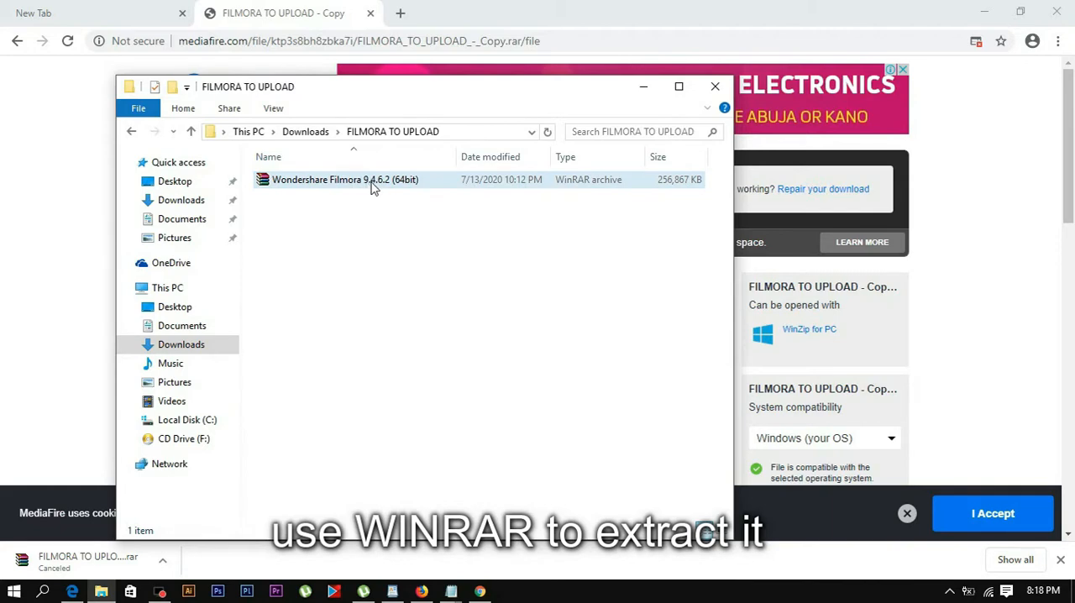
right_click(344, 179)
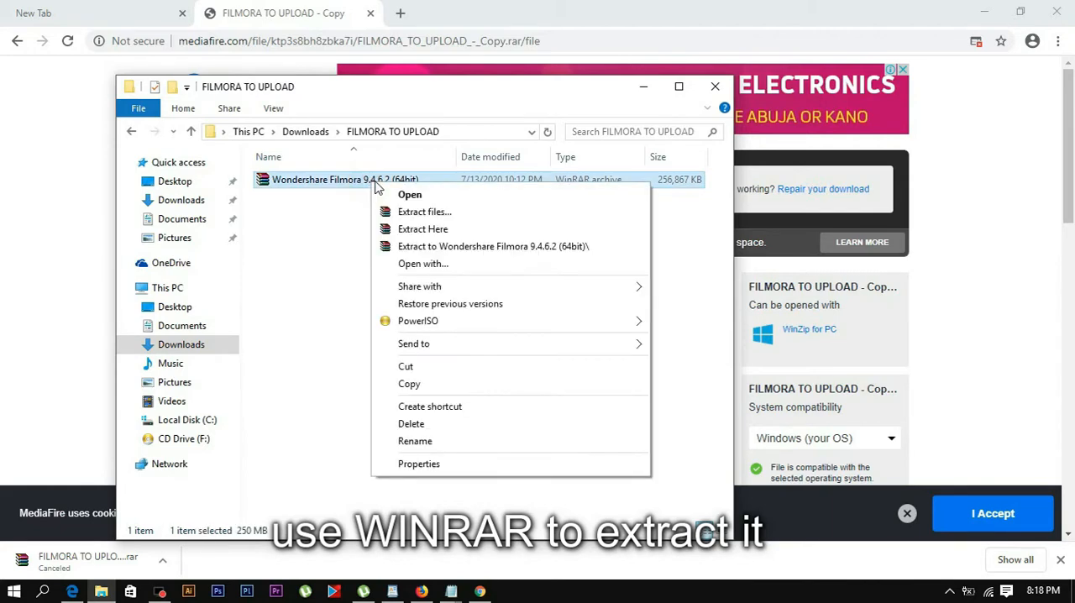
left_click(422, 229)
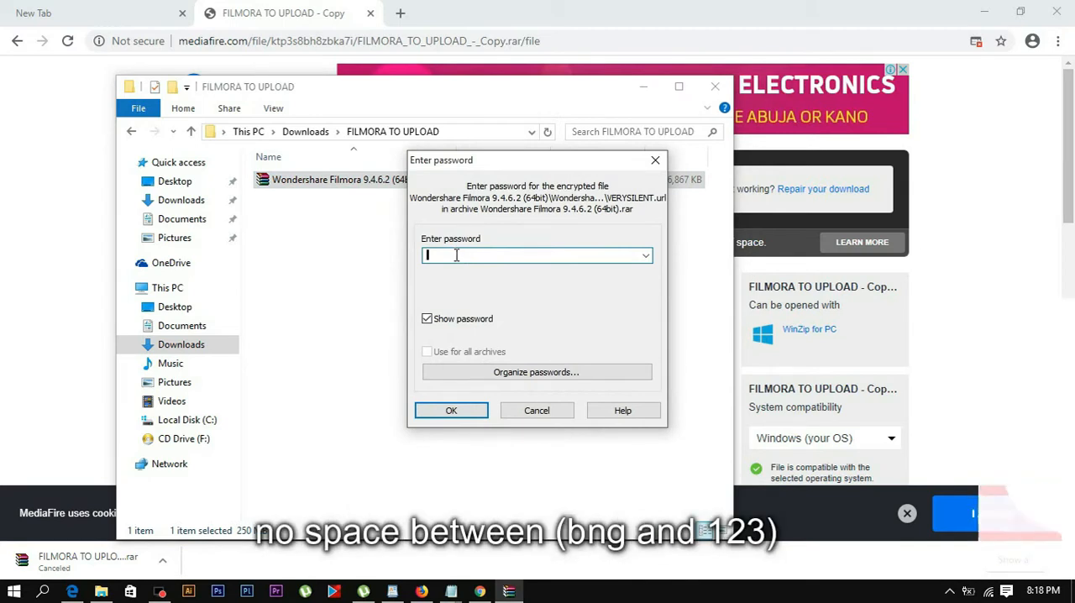
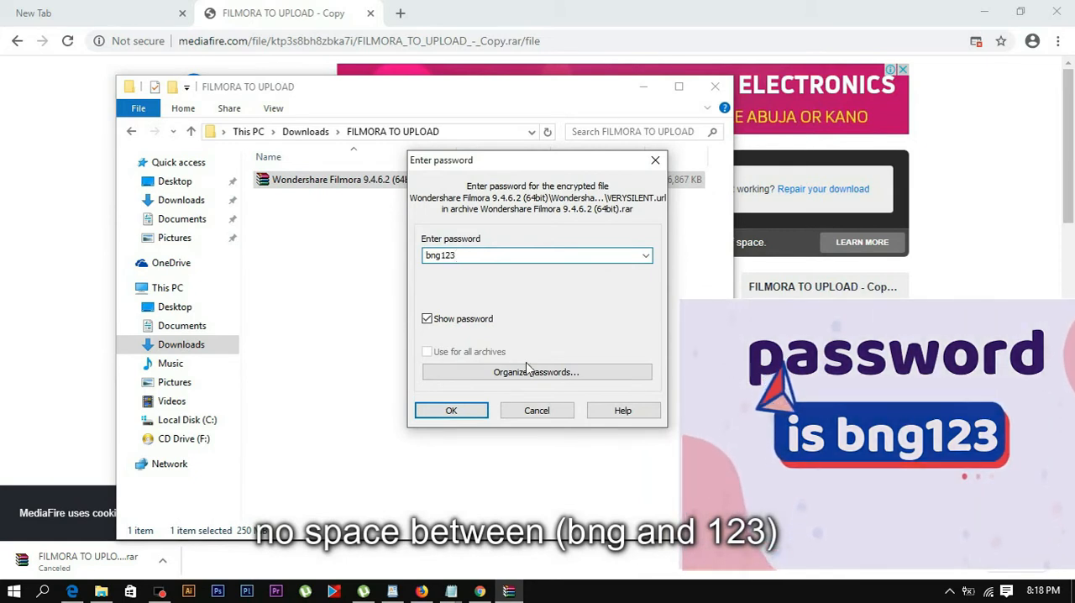
left_click(451, 410)
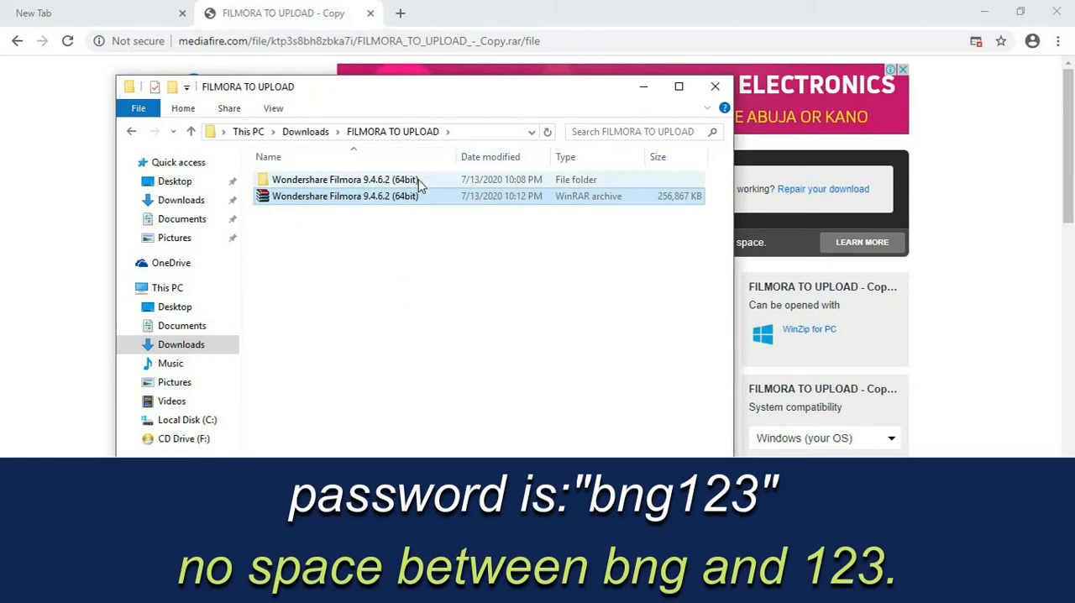
- Enter the extracted folder and its inner Filmora 9.4.6.2 folder, then right-click the setup application
double_click(344, 178)
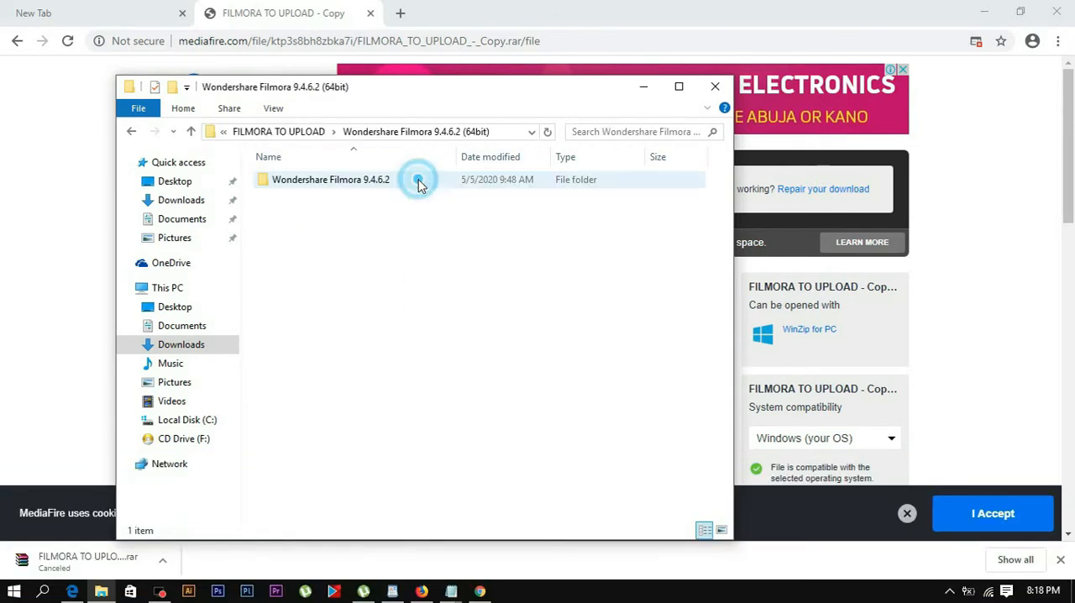
double_click(331, 179)
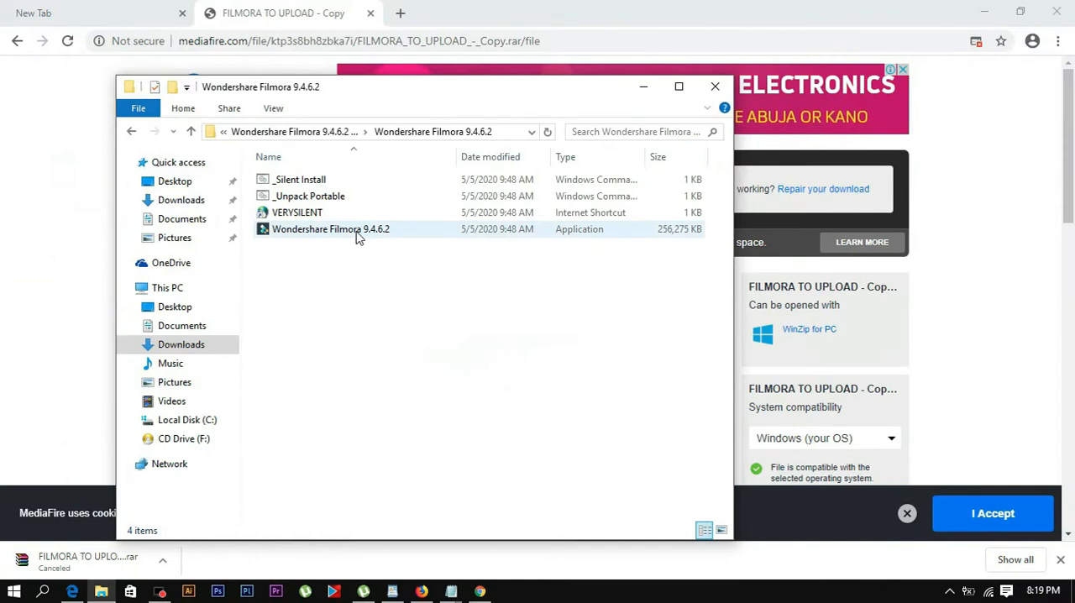
right_click(331, 229)
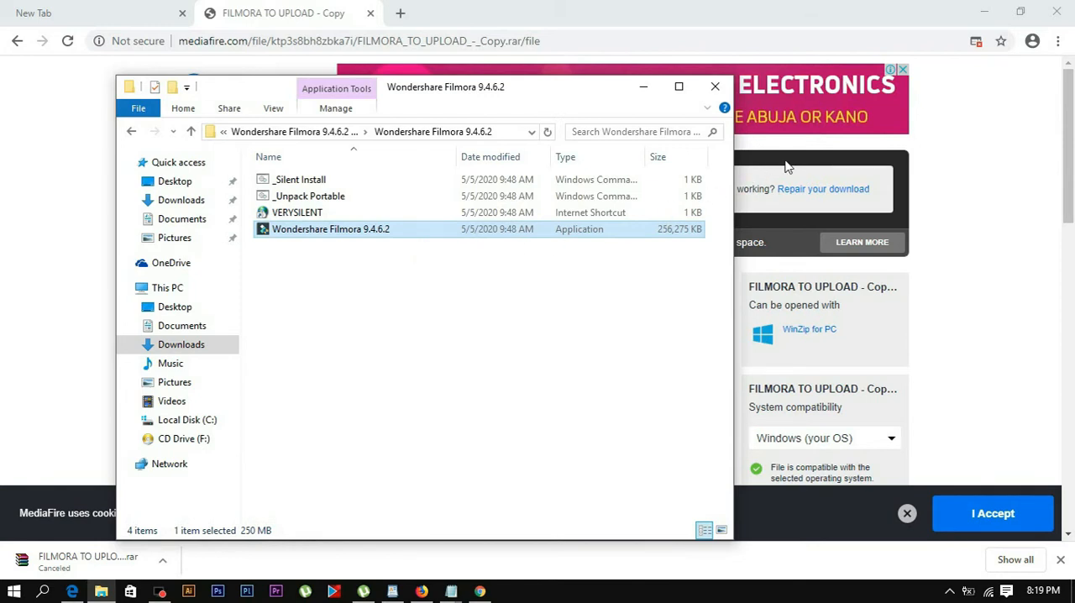
mouse_move(787, 188)
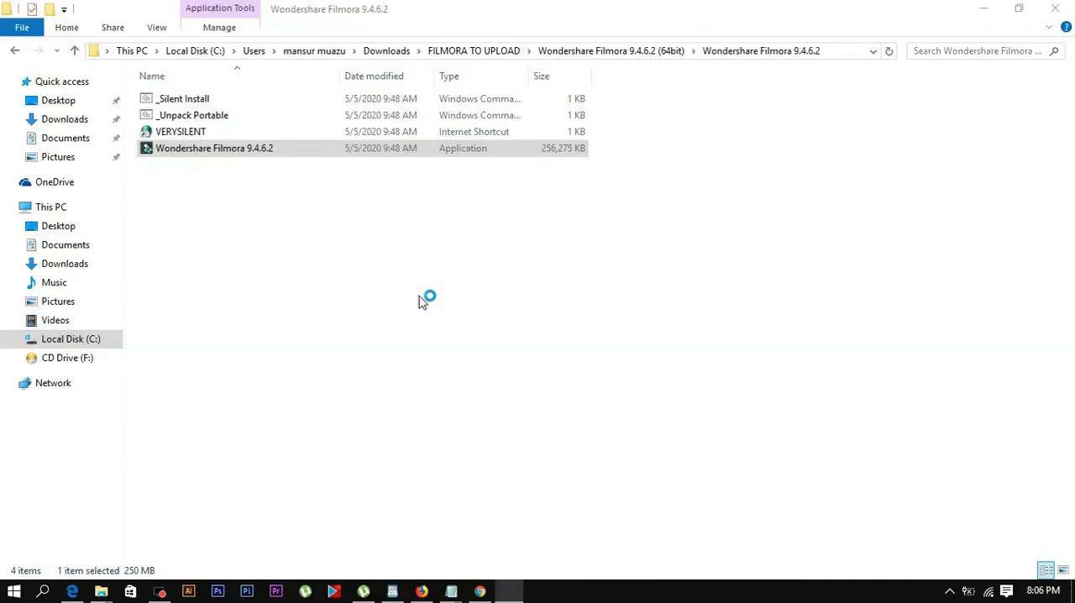
- Launch the Filmora 9.4.6.2 installer and proceed with Standard installation past the support appeal
double_click(214, 148)
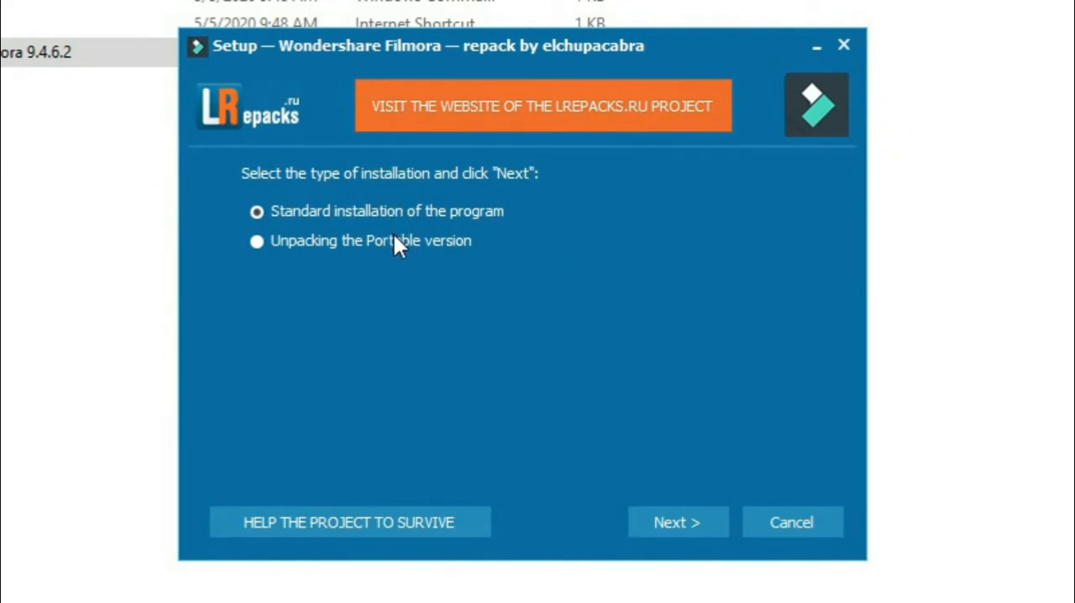
mouse_move(487, 298)
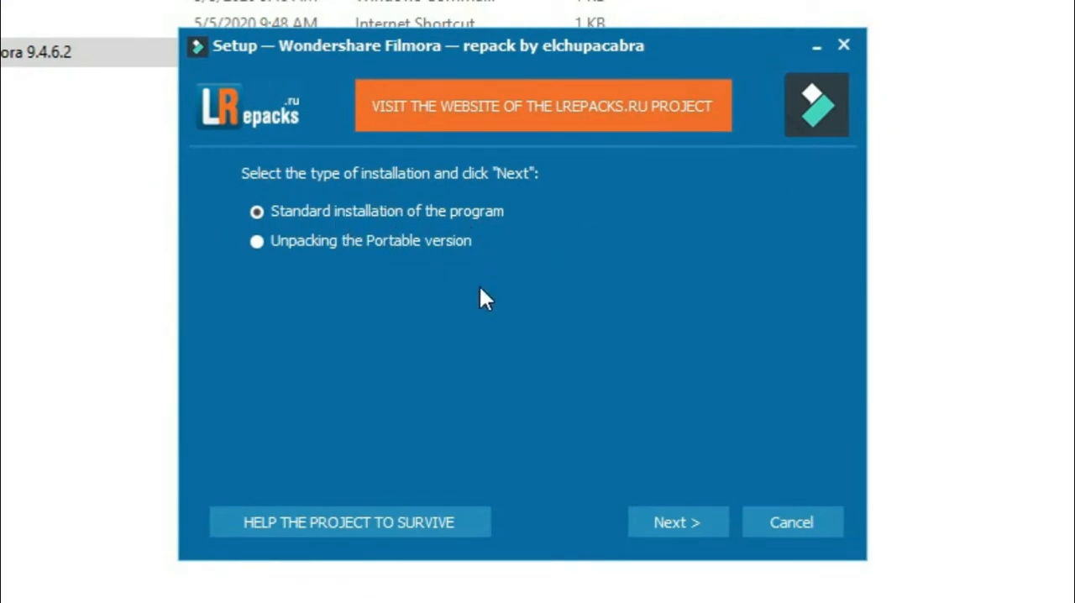
left_click(676, 521)
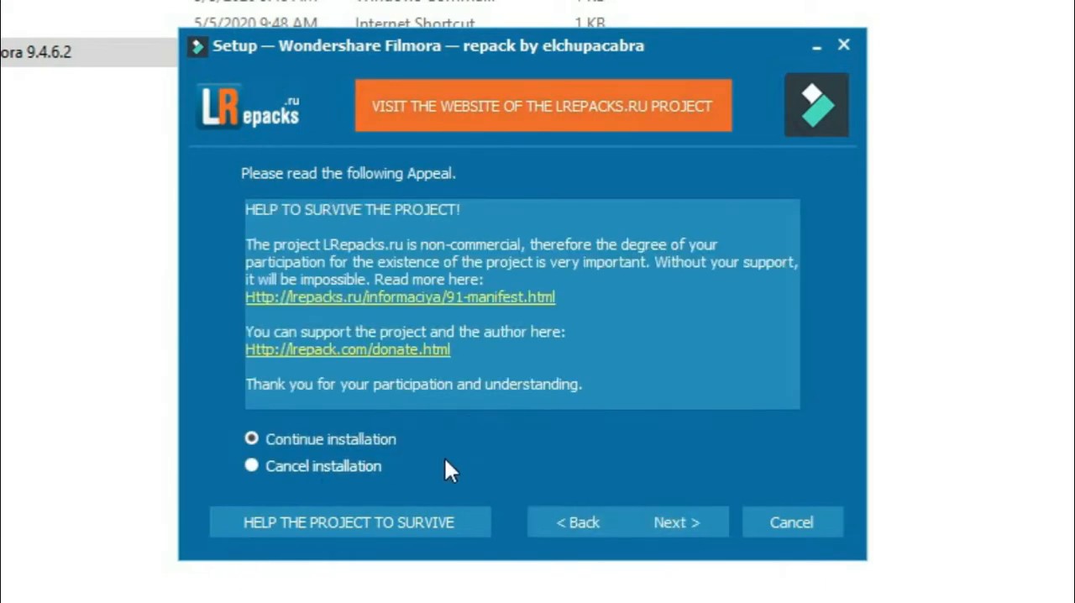
left_click(676, 521)
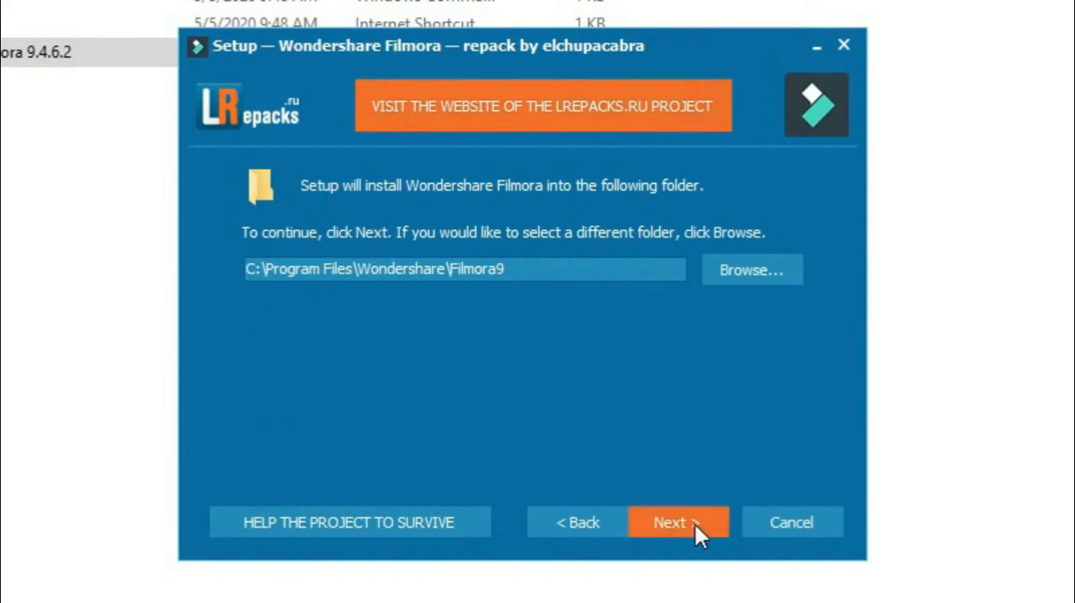
mouse_move(697, 533)
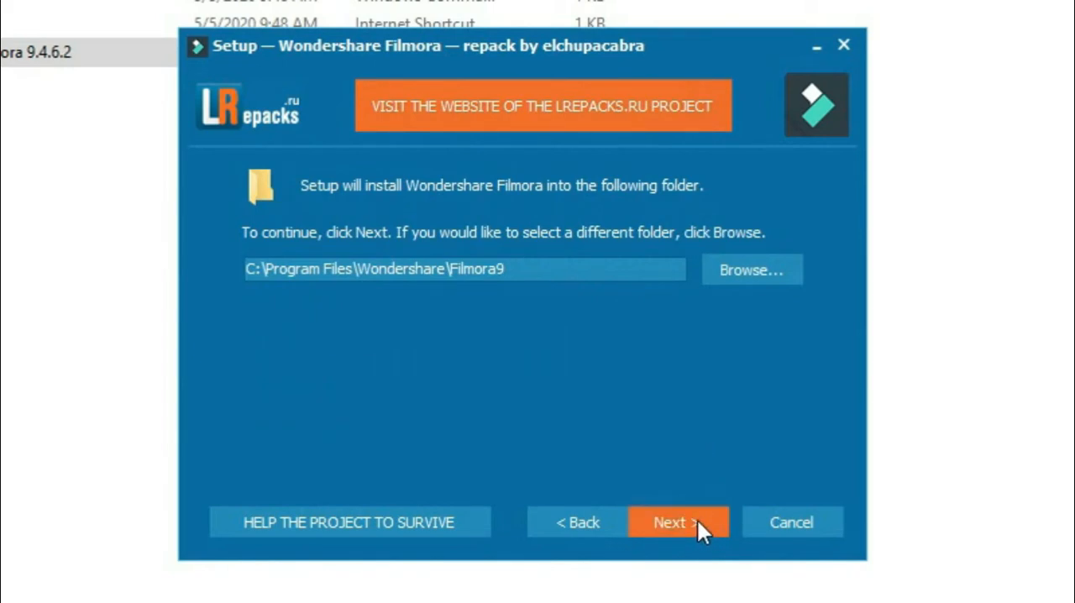
- Keep the default install folder, add a desktop icon, and skip the lrepacks.ru website
left_click(678, 521)
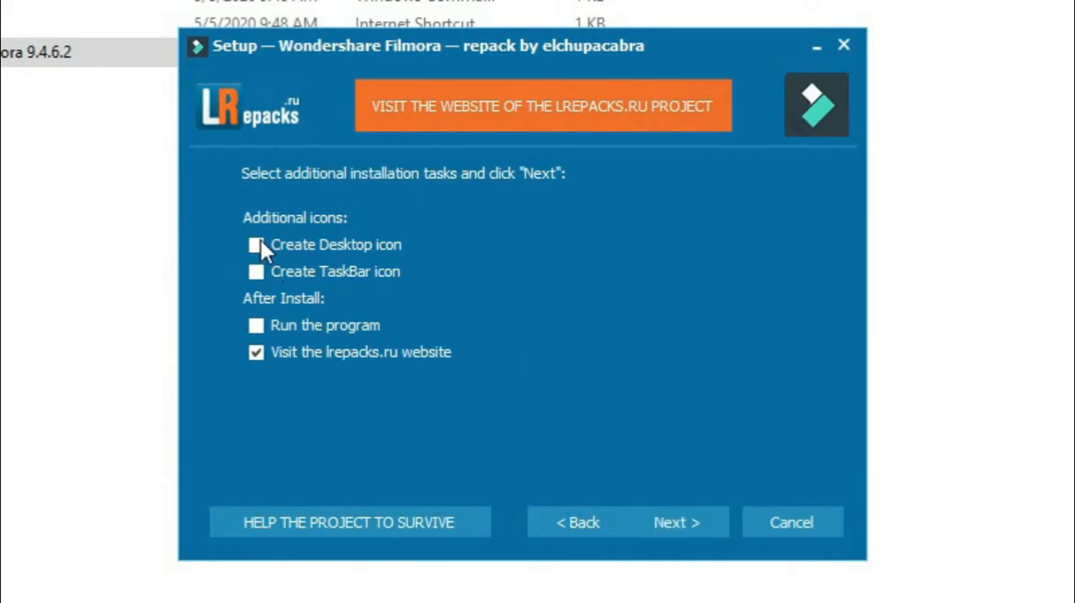
left_click(255, 244)
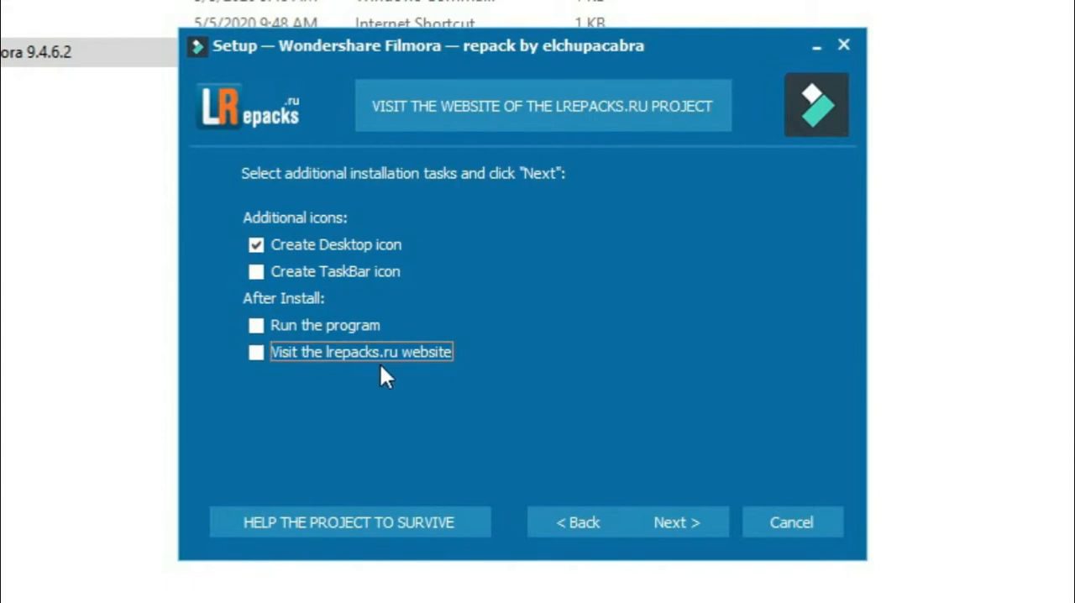
left_click(676, 522)
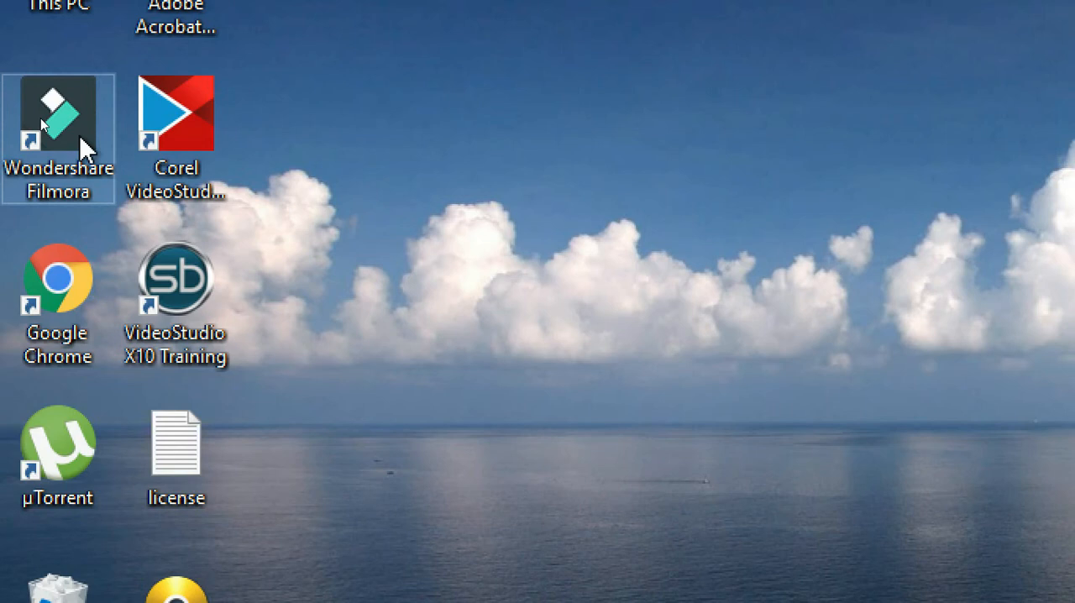
mouse_move(65, 147)
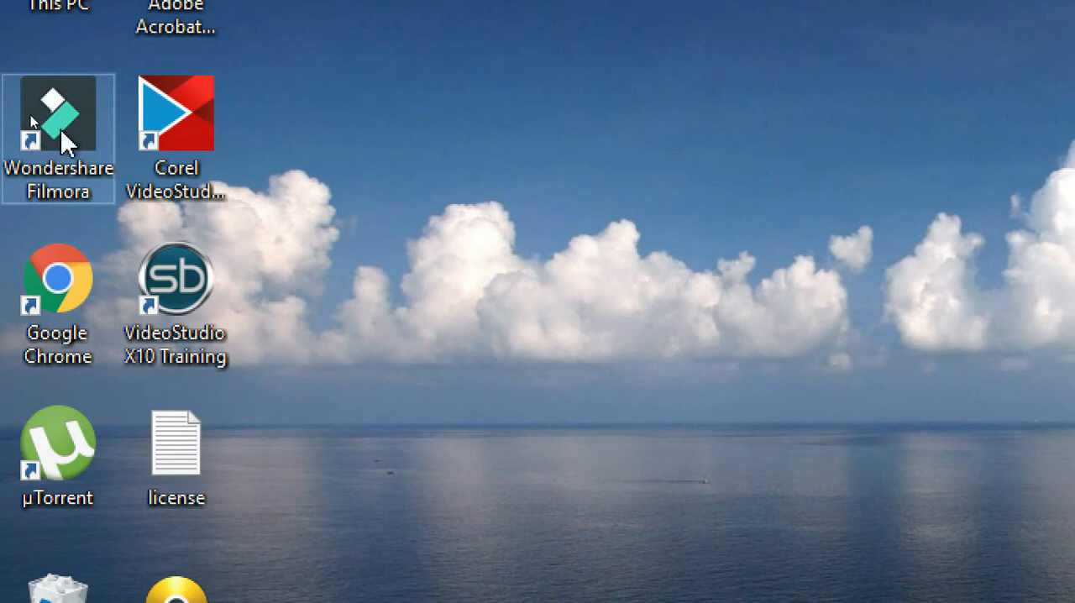
mouse_move(55, 113)
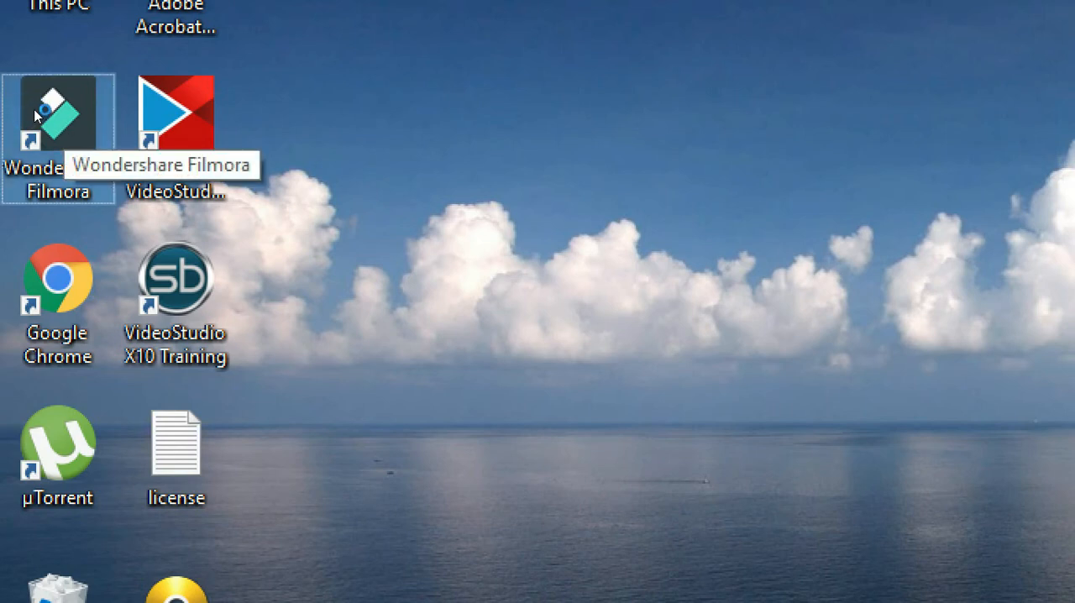
mouse_move(174, 112)
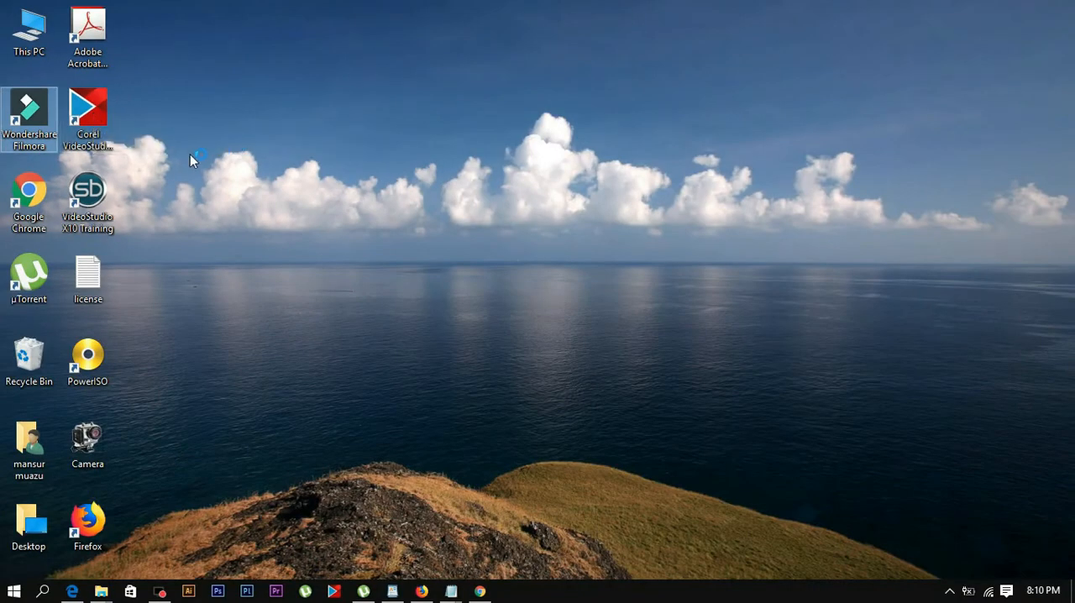
- Launch Filmora 9 from its desktop shortcut
double_click(28, 118)
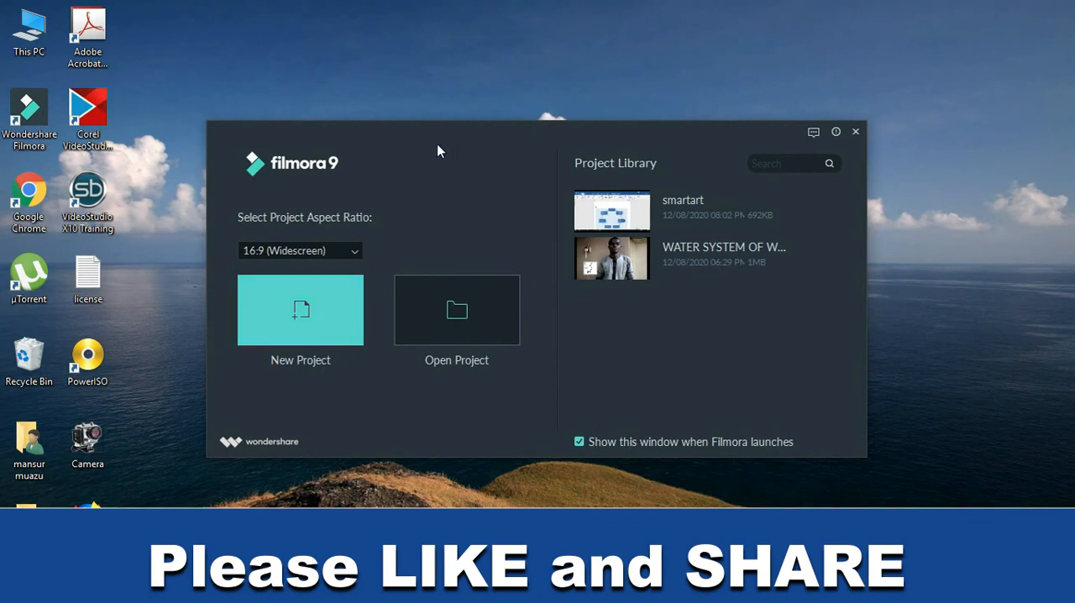
mouse_move(491, 208)
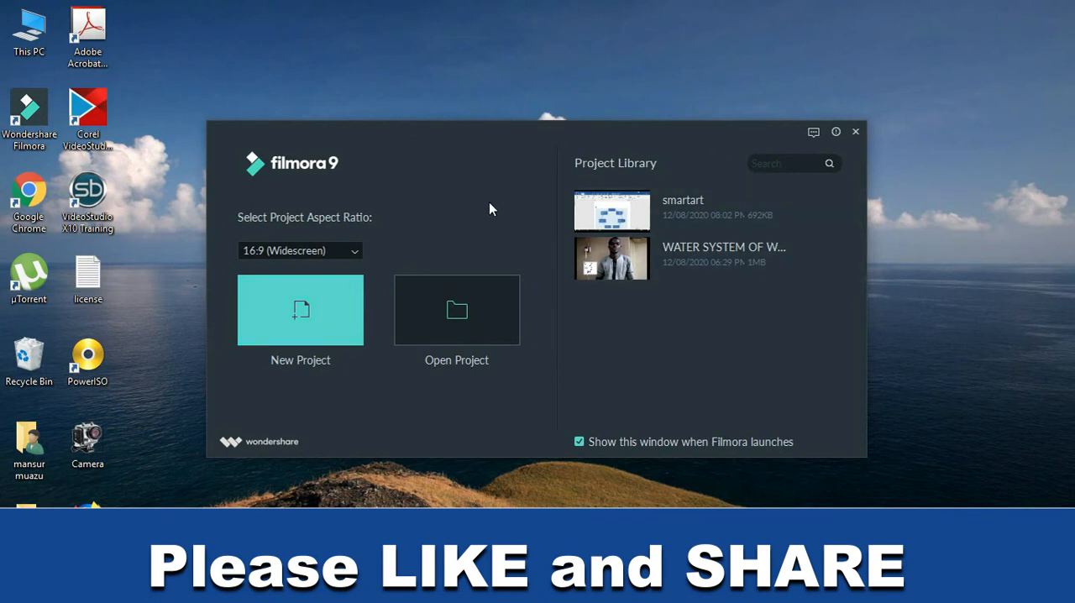
mouse_move(631, 128)
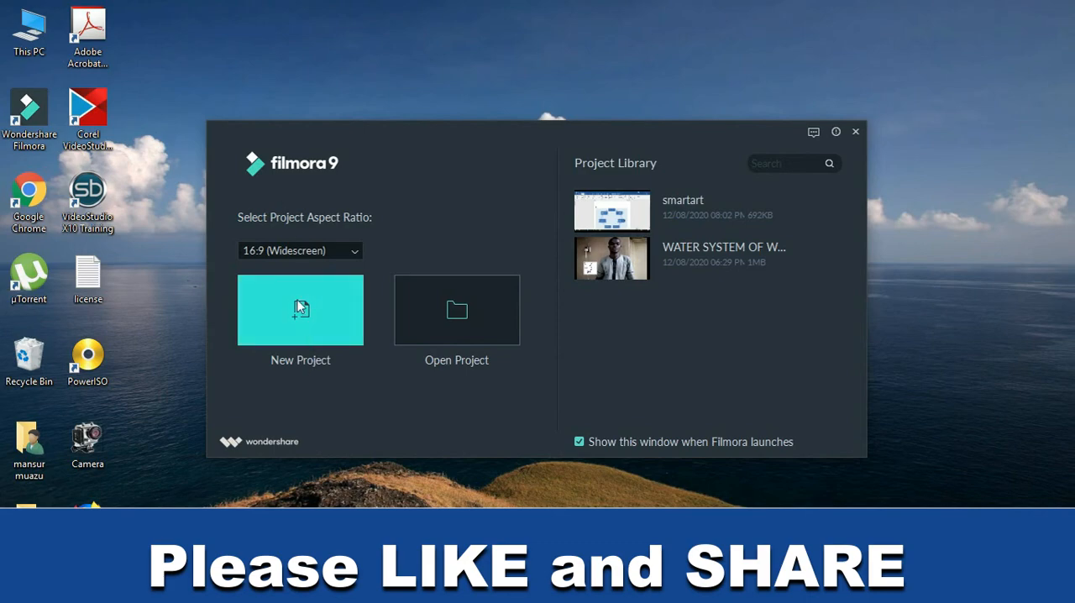
- Create a new project and confirm through Help > Activate Filmora9 that the license is activated
left_click(300, 309)
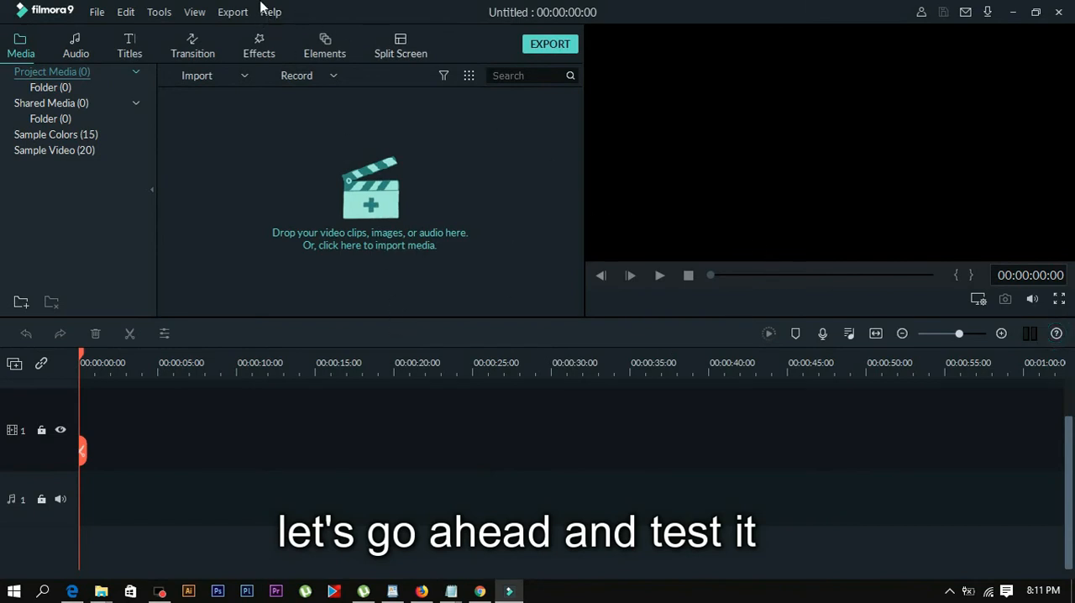
mouse_move(274, 17)
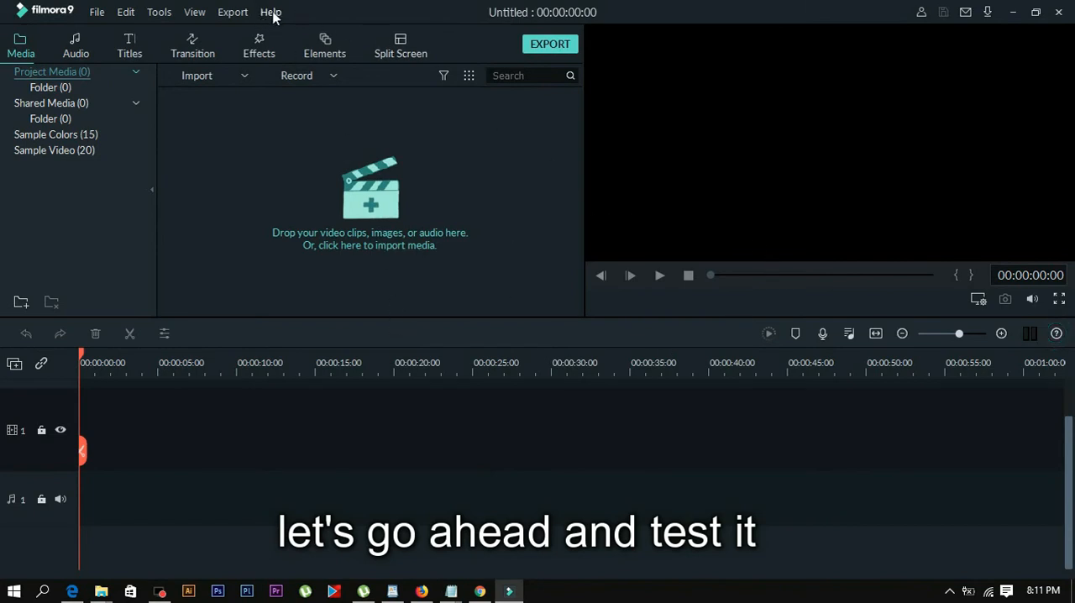
left_click(270, 12)
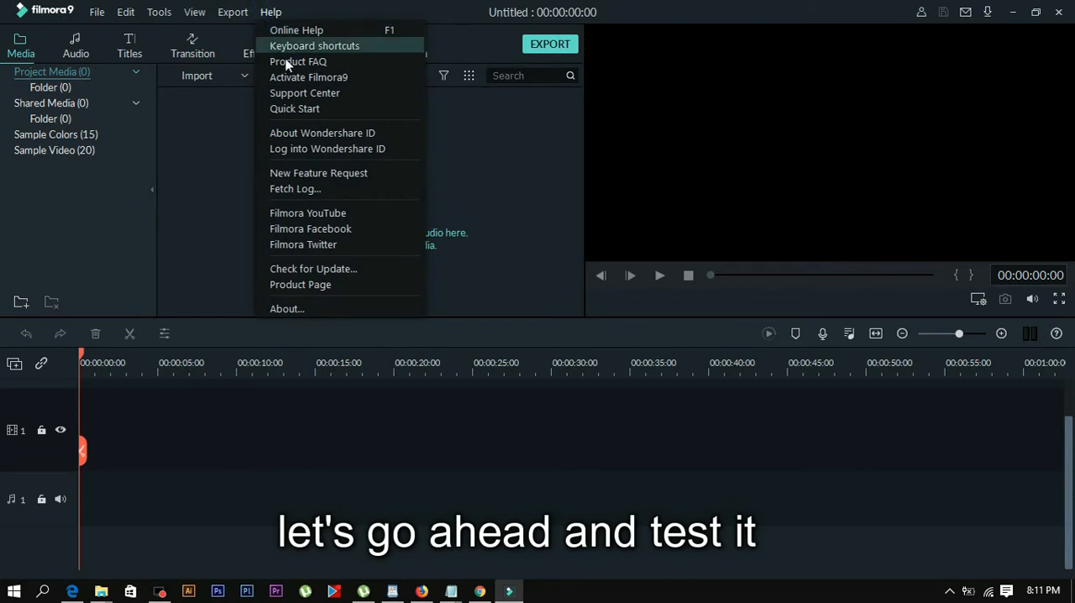
left_click(308, 76)
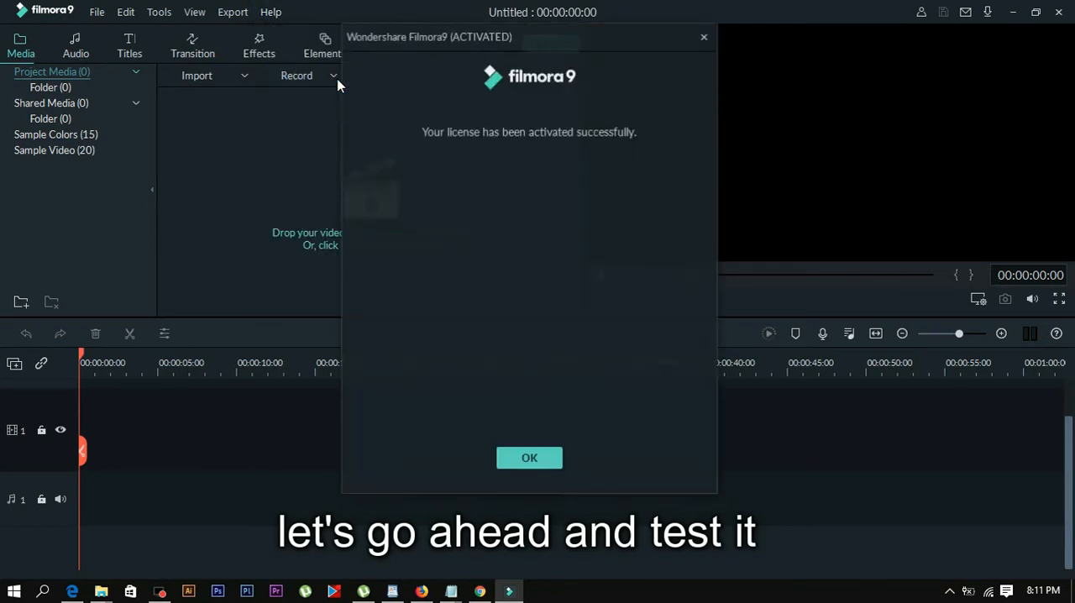
mouse_move(437, 153)
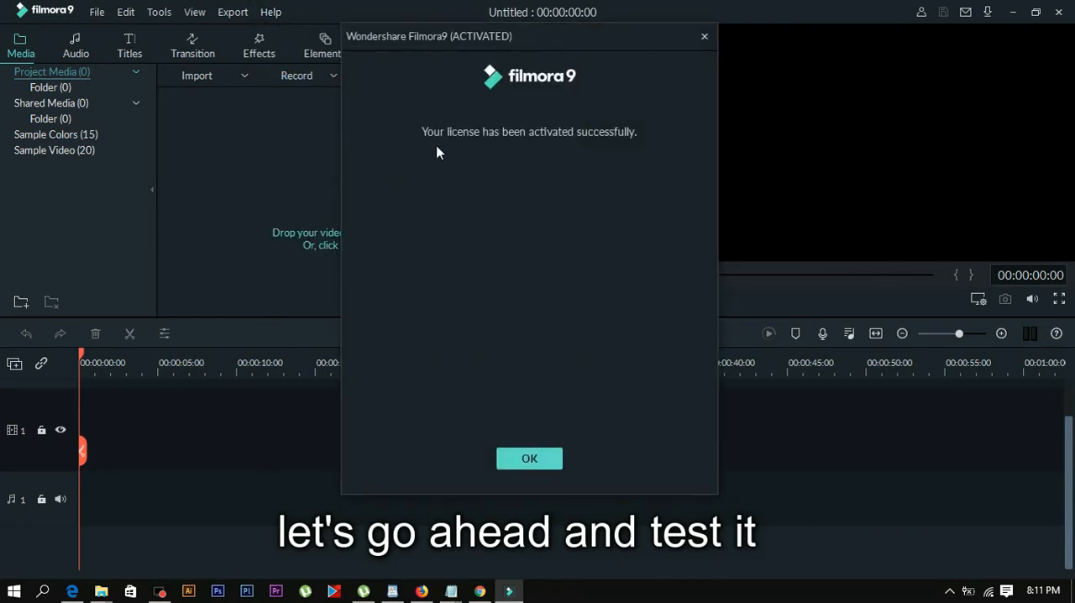
mouse_move(563, 156)
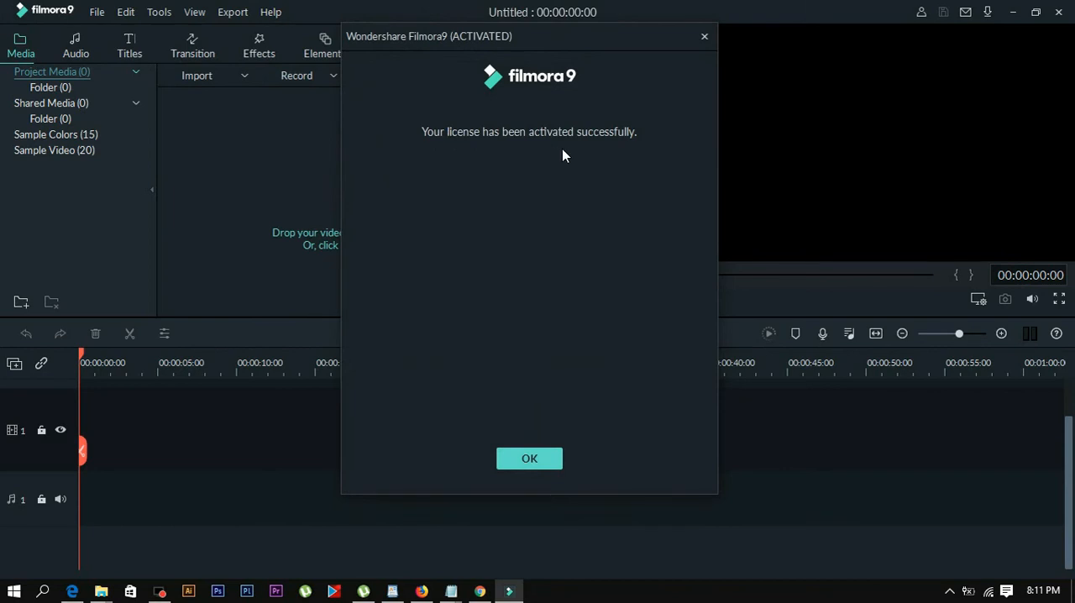
left_click(529, 457)
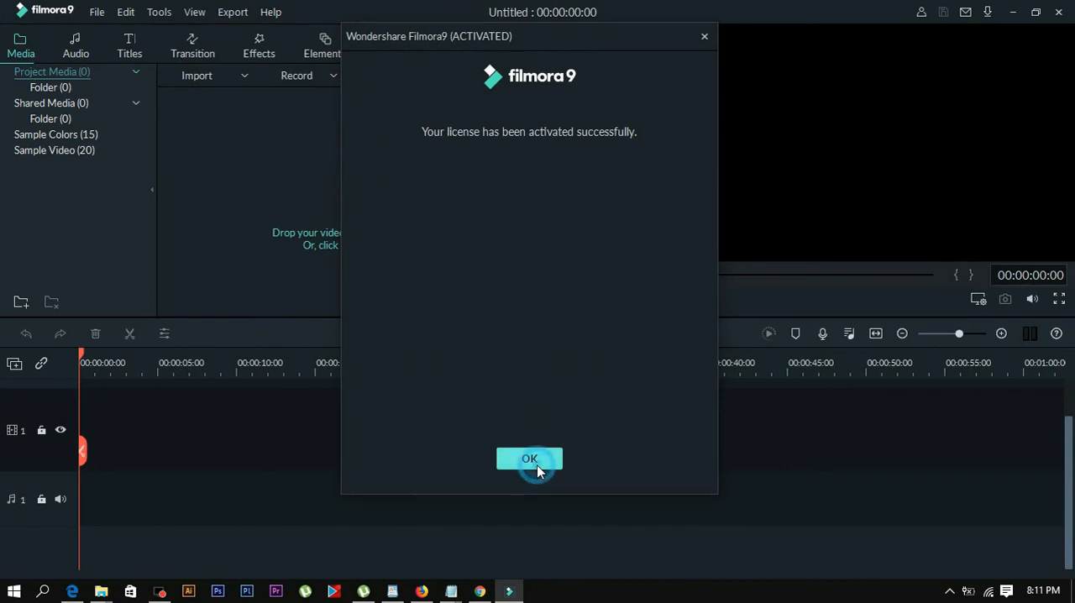
left_click(529, 458)
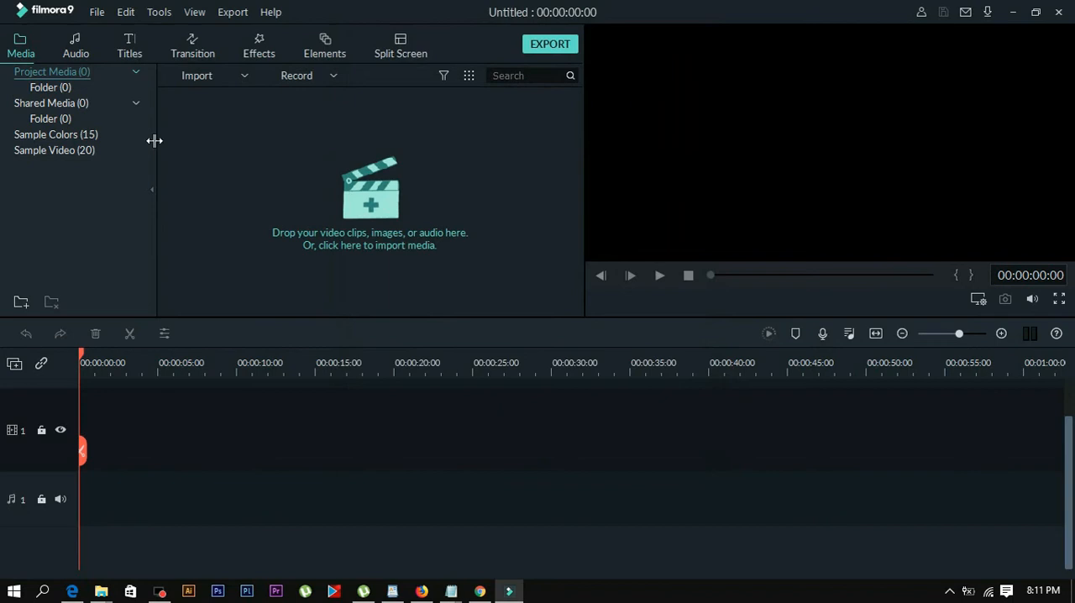
mouse_move(93, 165)
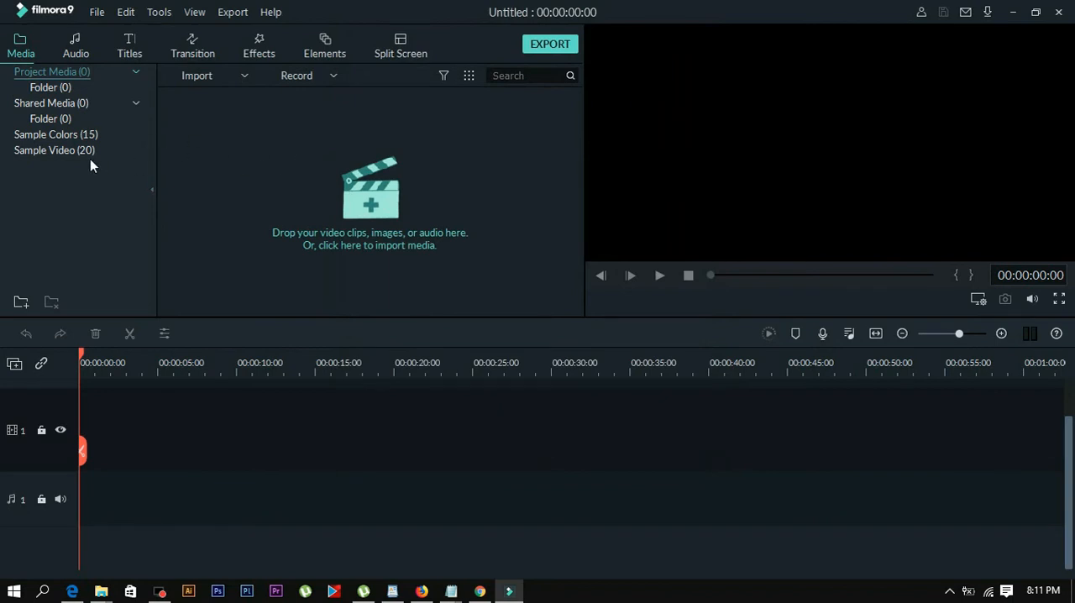
- List the Sample Video library and add the Travel 01 clip to the timeline
left_click(55, 150)
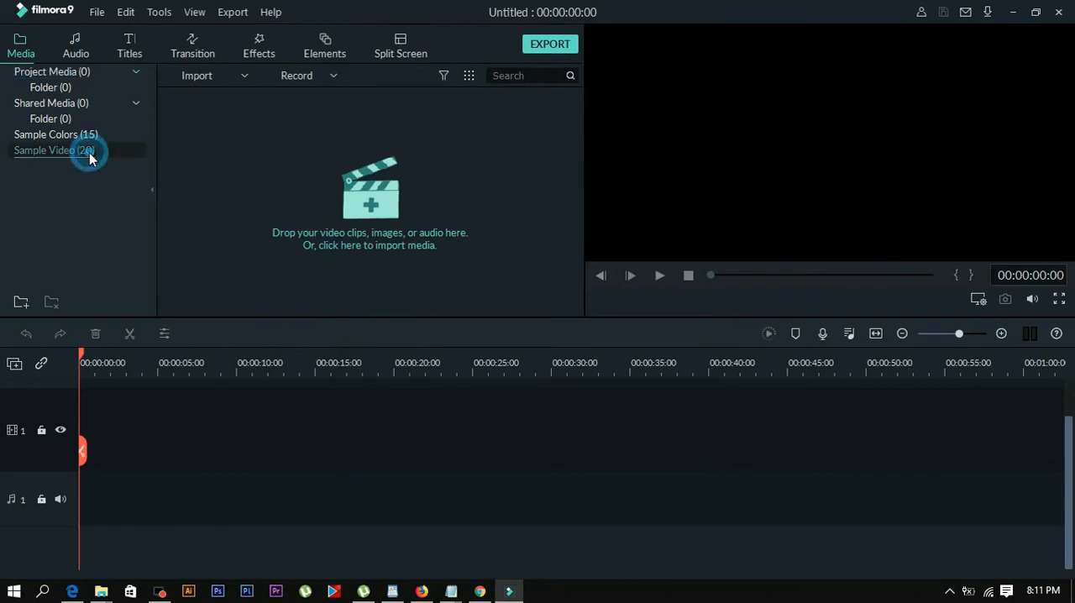
left_click(54, 150)
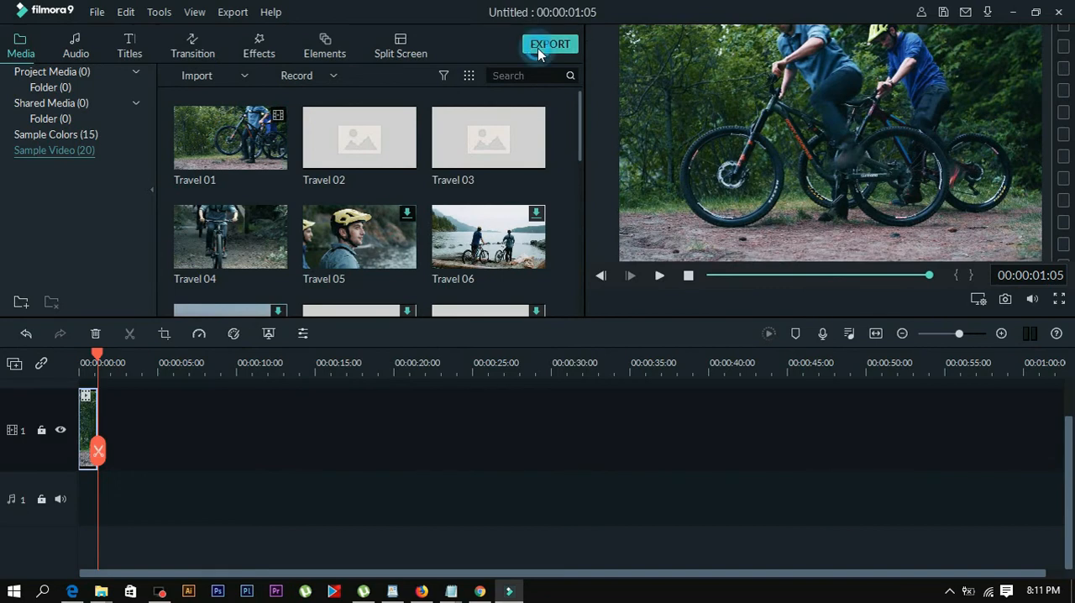
- Export the Travel 01 clip as MP4 with the default name My Video1
left_click(549, 43)
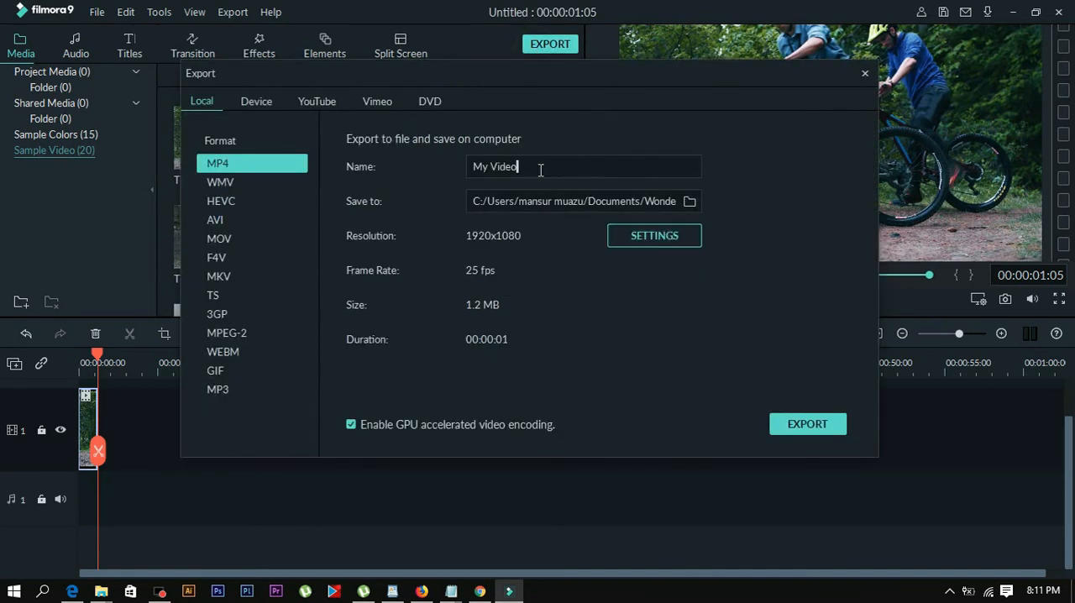
left_click(806, 424)
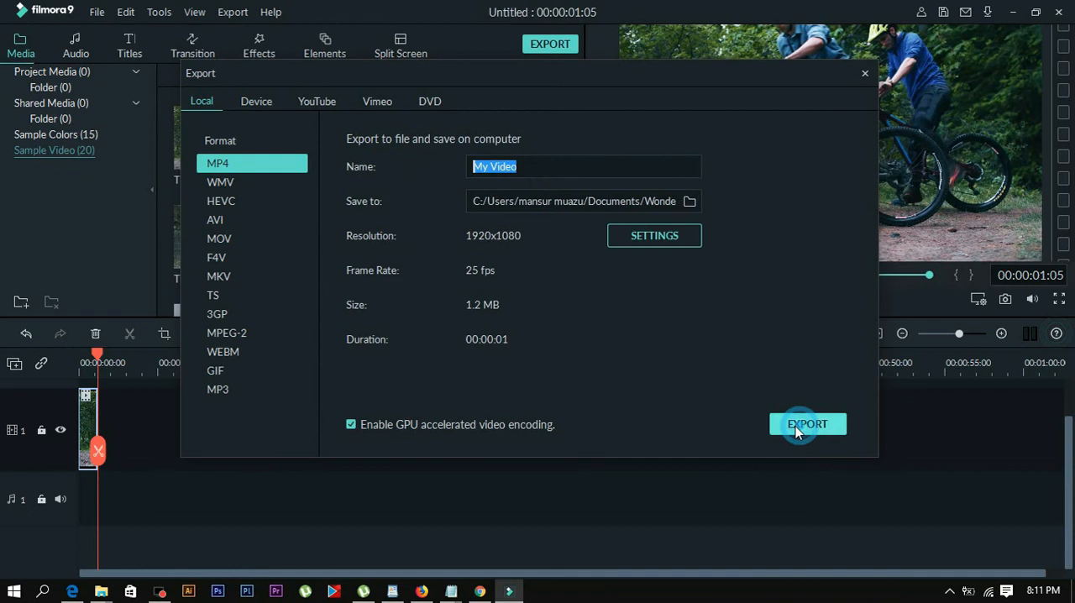
left_click(807, 423)
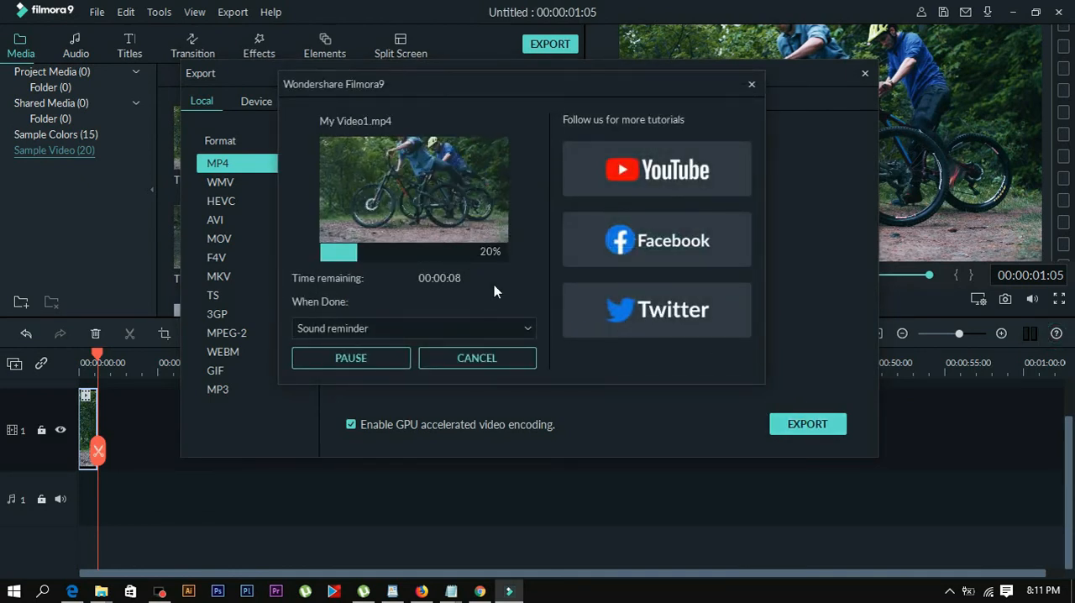
left_click(350, 358)
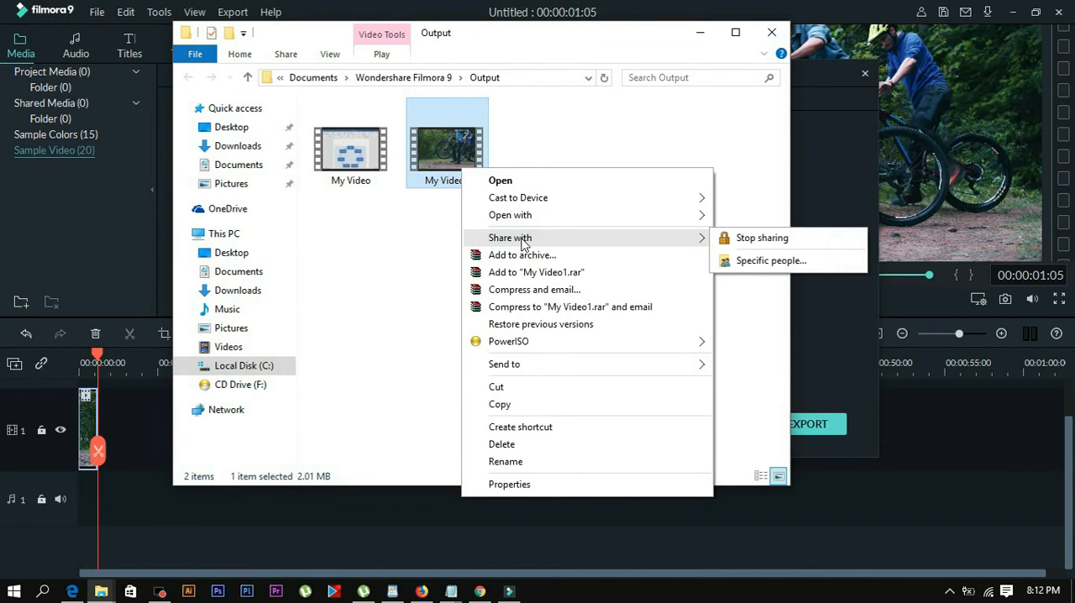
mouse_move(511, 215)
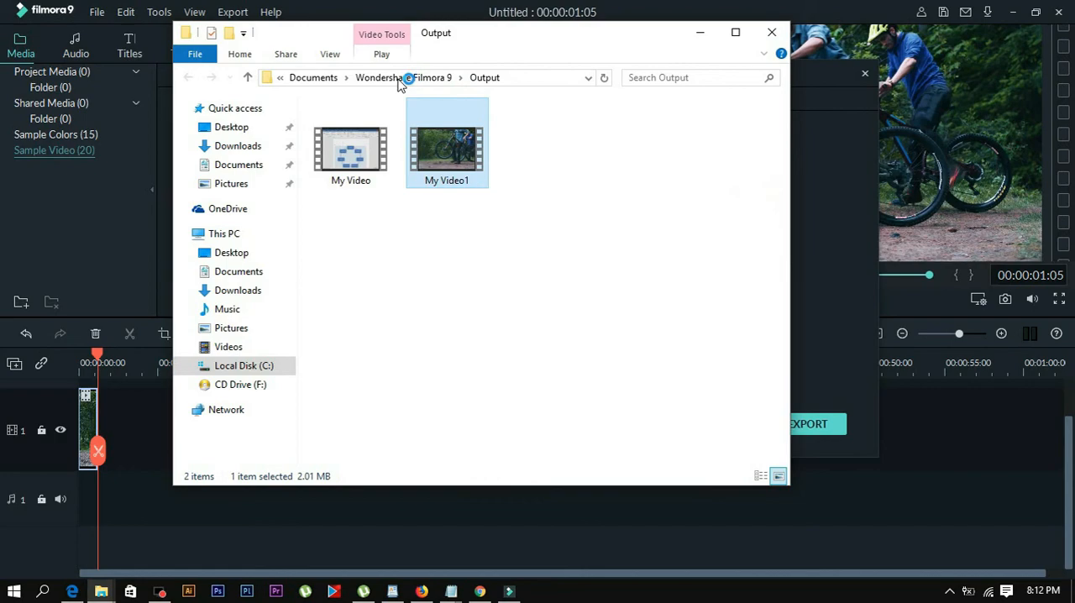
- Play My Video1 from the Output folder in Windows Media Player, then return to Filmora
double_click(350, 151)
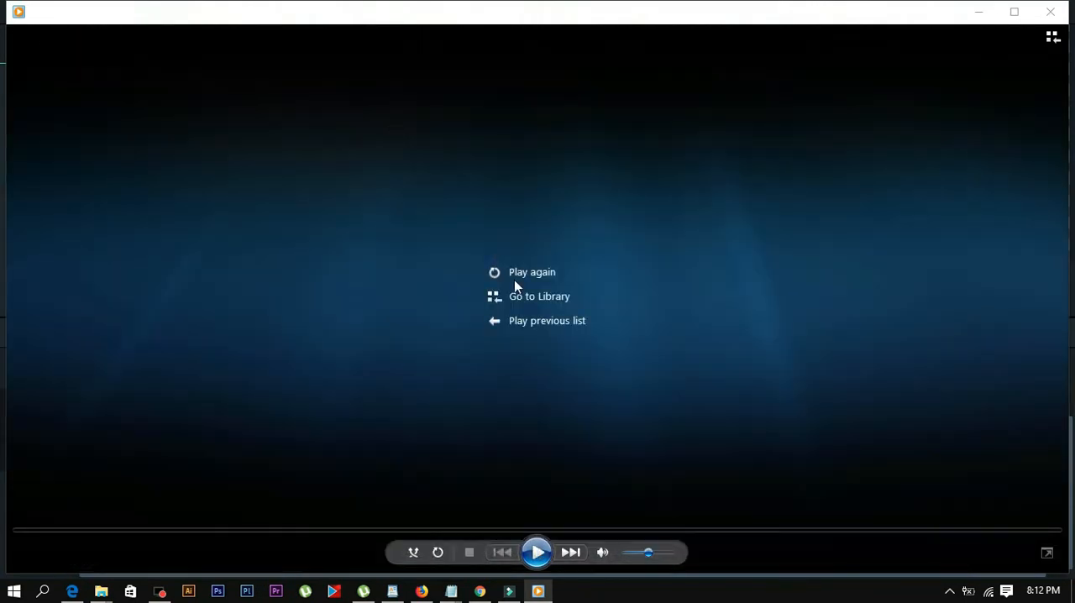
left_click(532, 272)
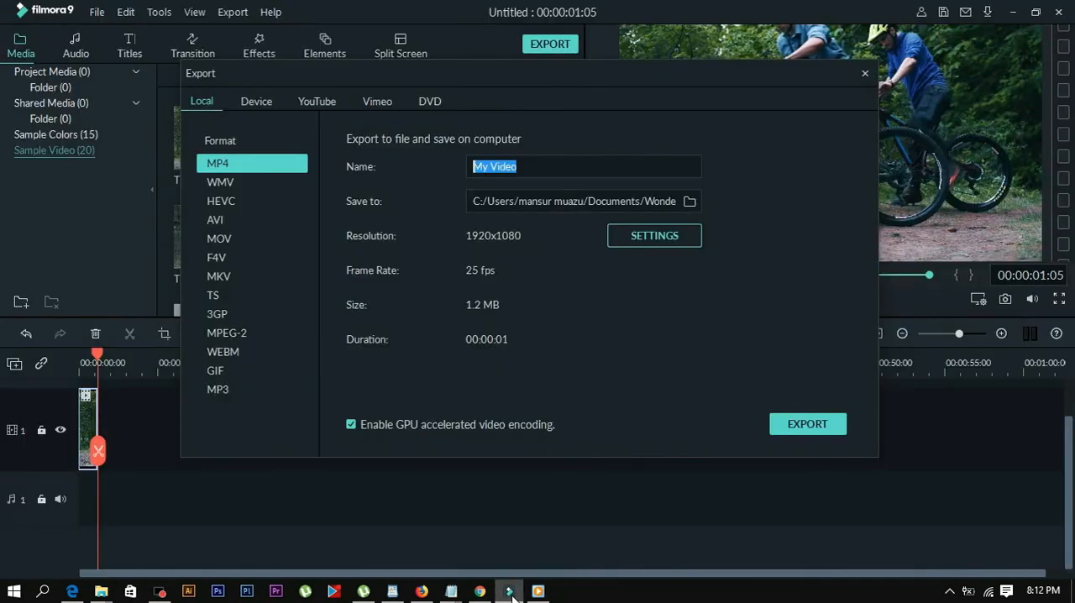
mouse_move(880, 60)
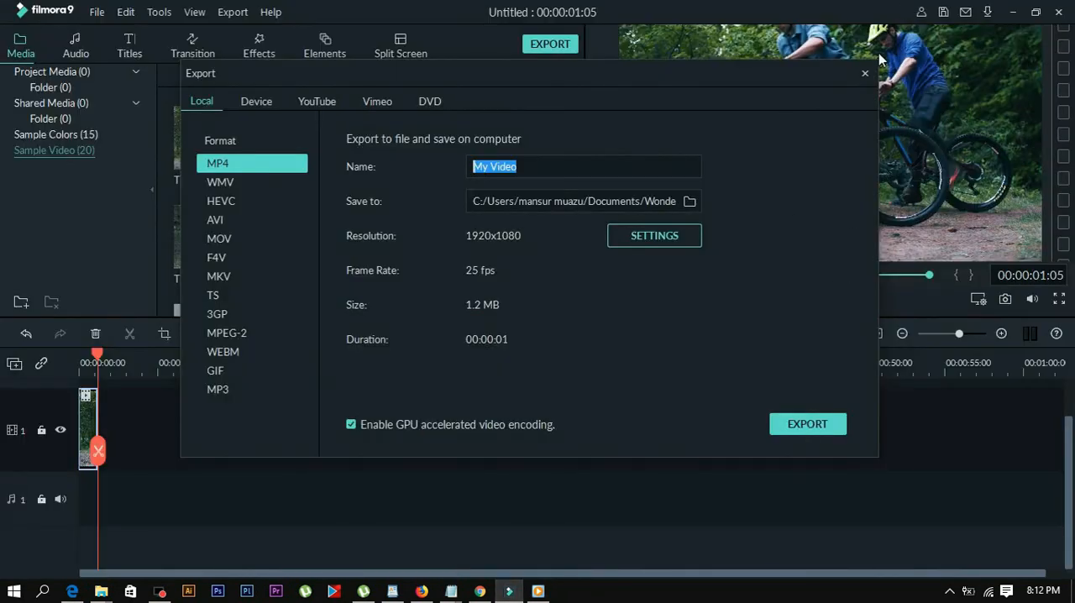
- Close the Export dialog to return to the editor with Travel 01 on the timeline
left_click(864, 73)
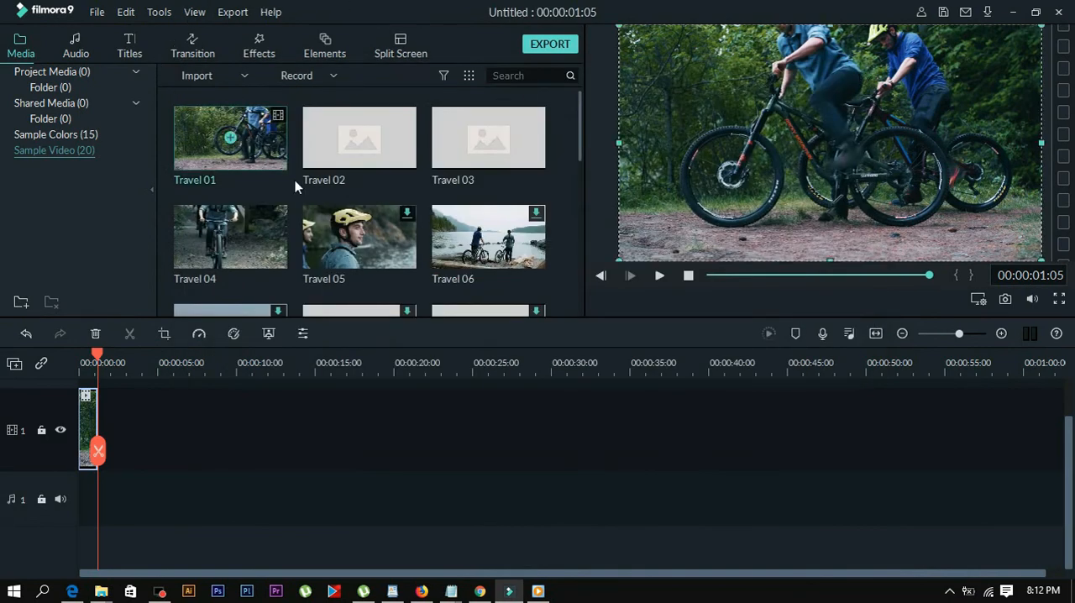
mouse_move(100, 263)
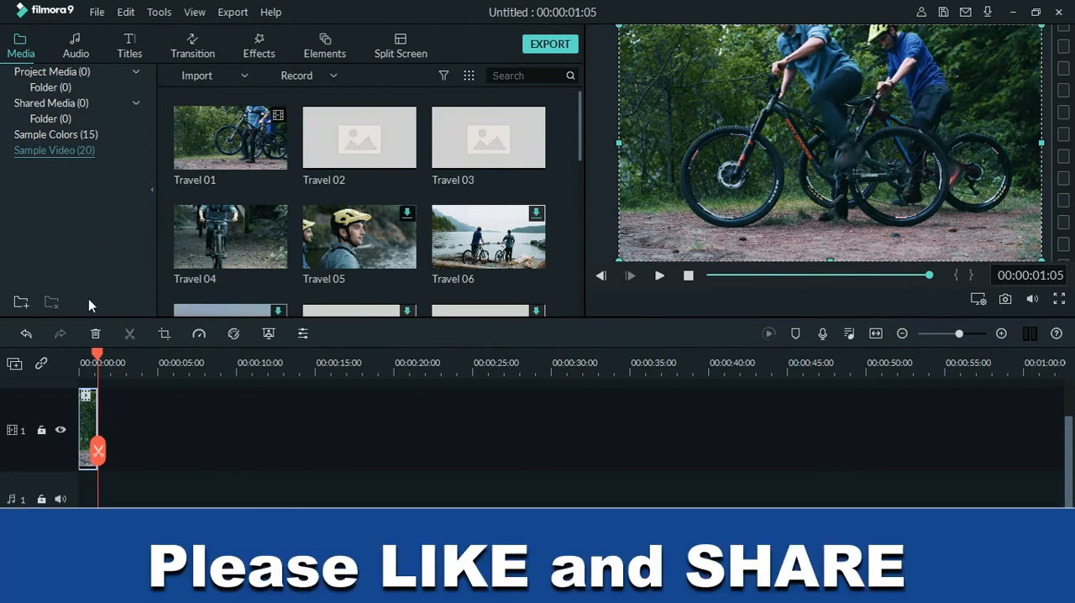
mouse_move(108, 318)
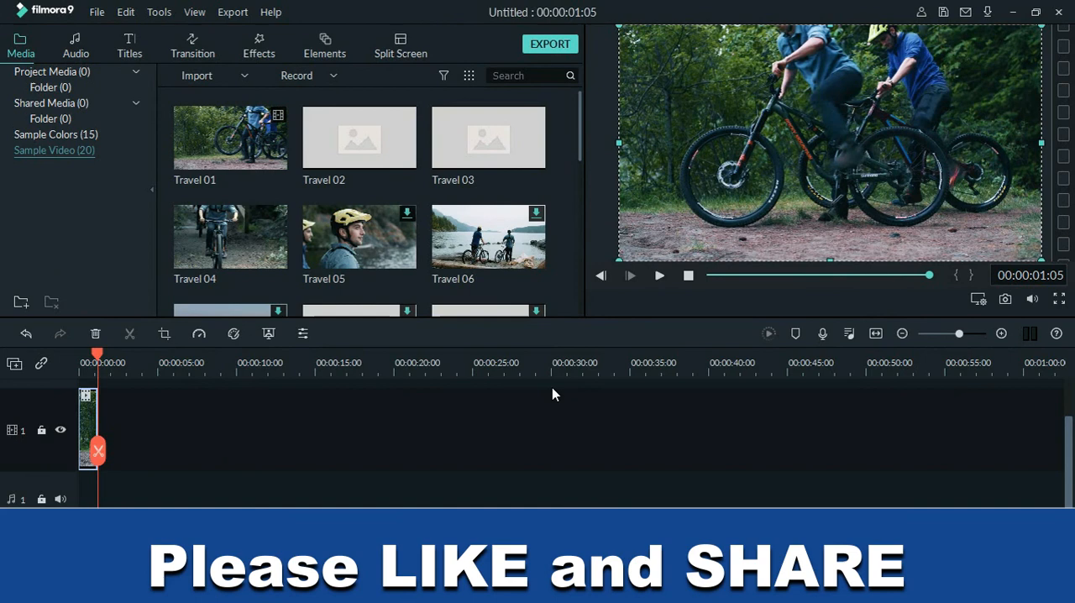
mouse_move(703, 346)
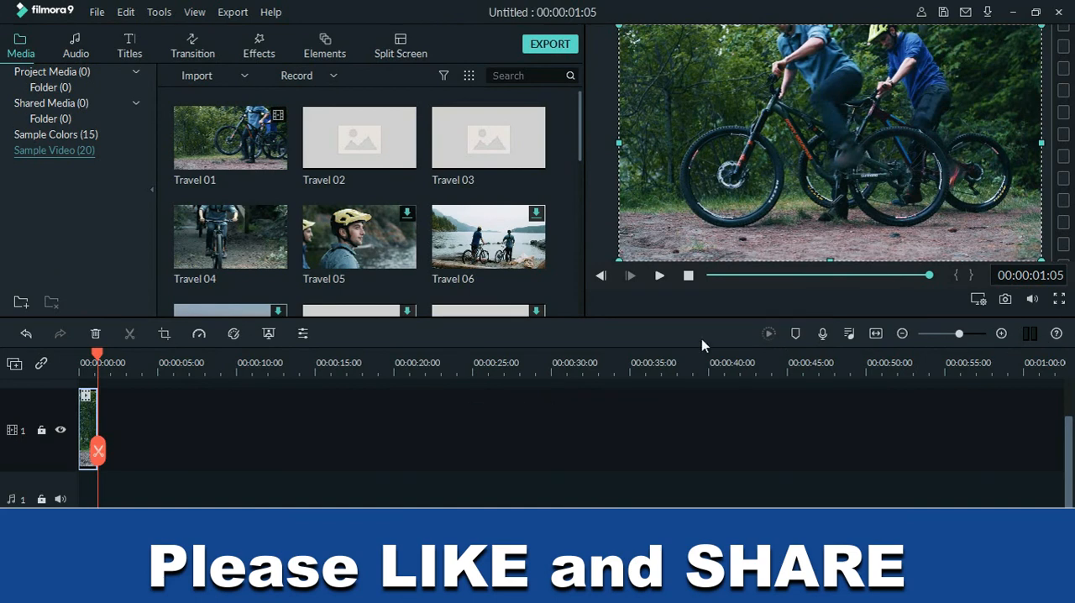
mouse_move(740, 220)
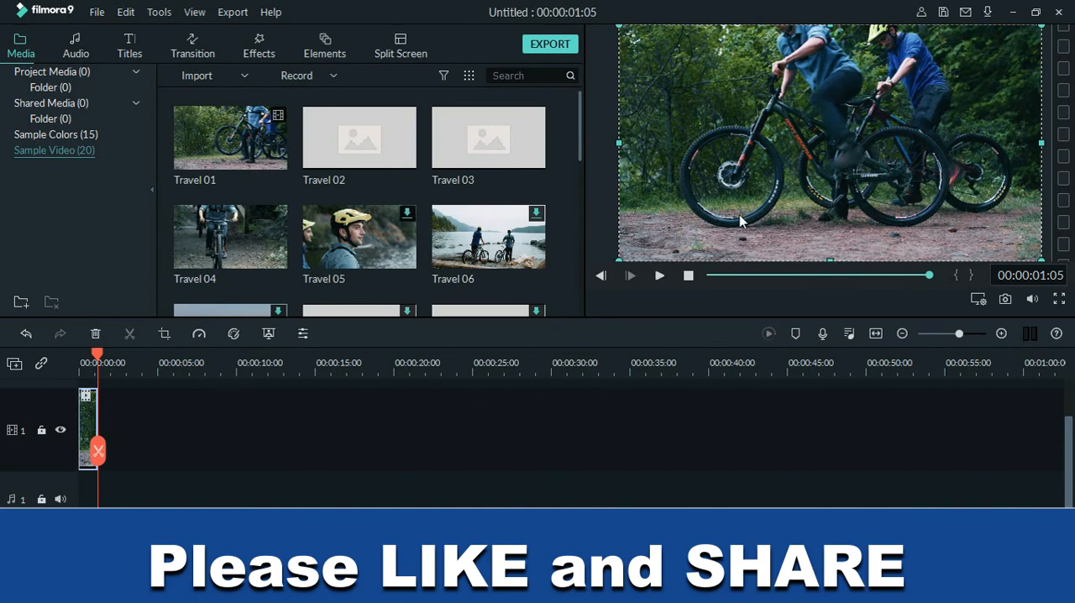
mouse_move(873, 143)
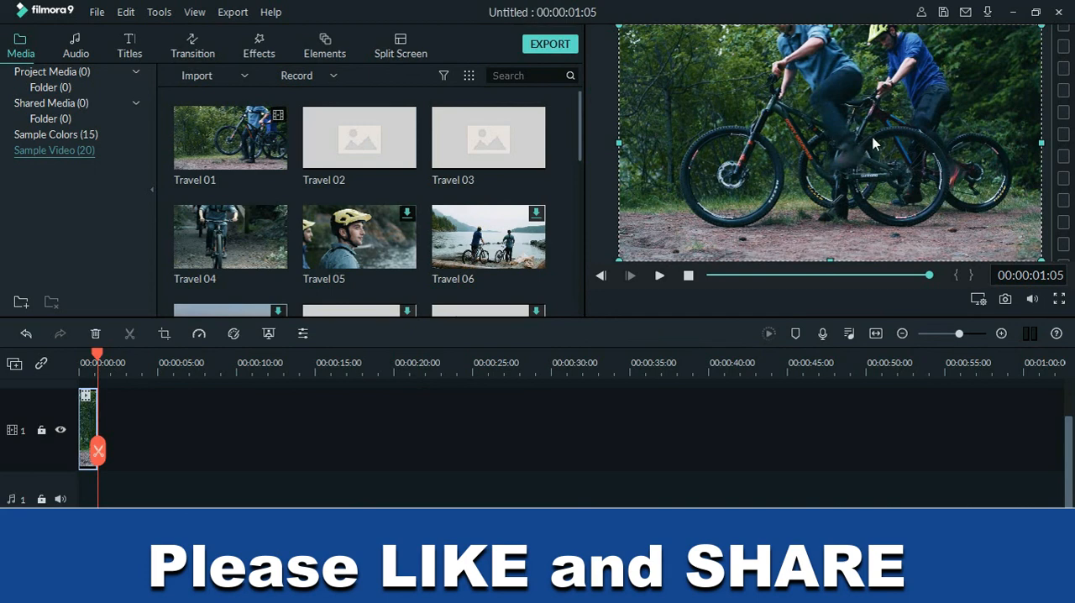